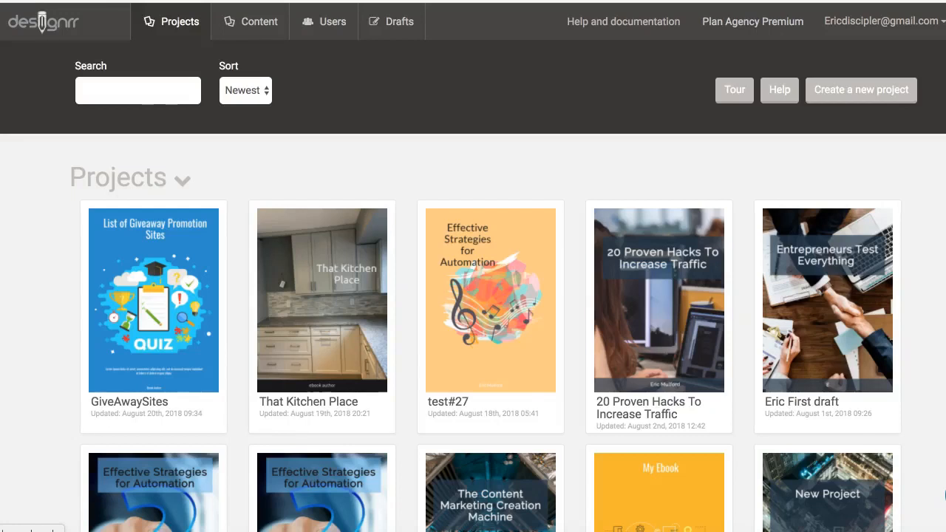
mouse_move(870, 97)
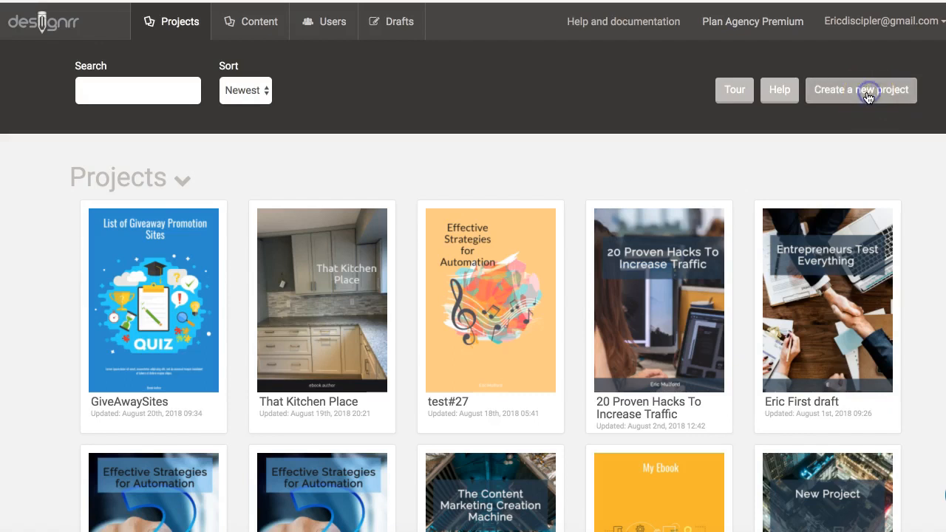
- Create a new project by importing Original.docx from disk as the Word content source
left_click(860, 91)
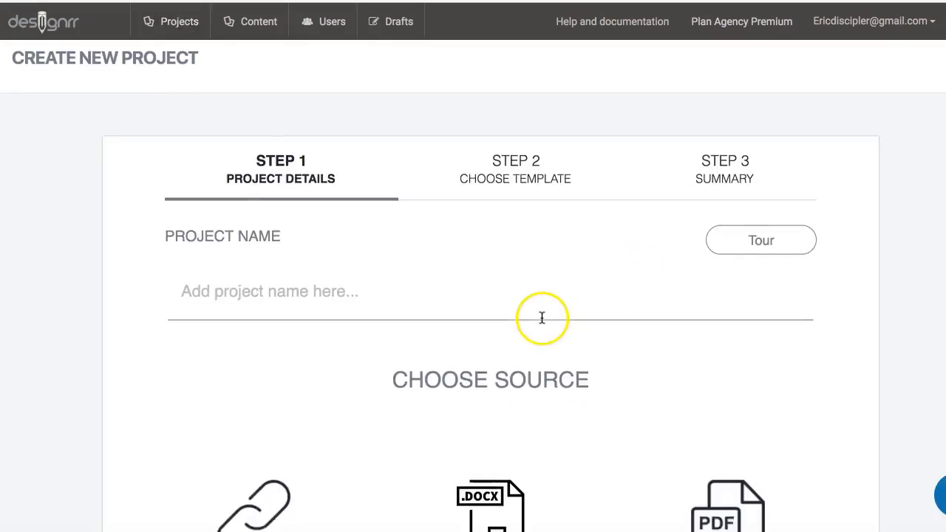
scroll("down", 3)
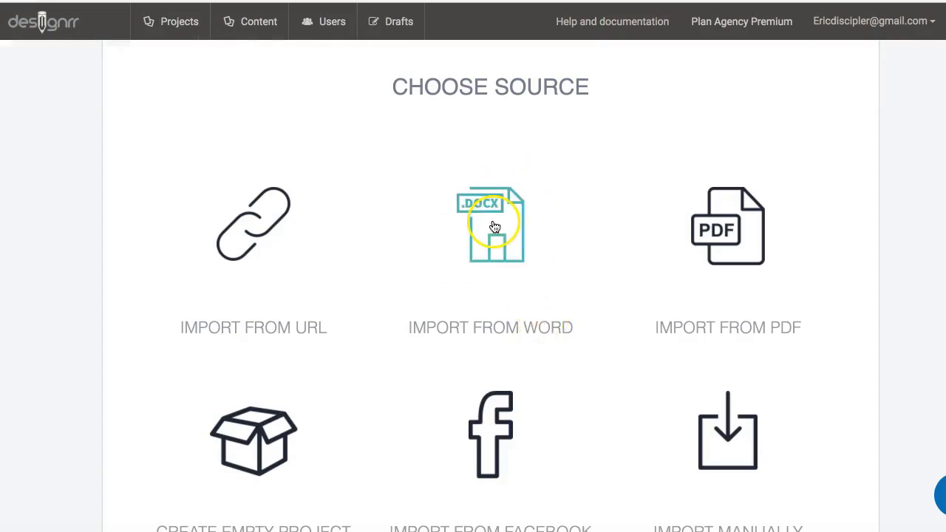
left_click(491, 224)
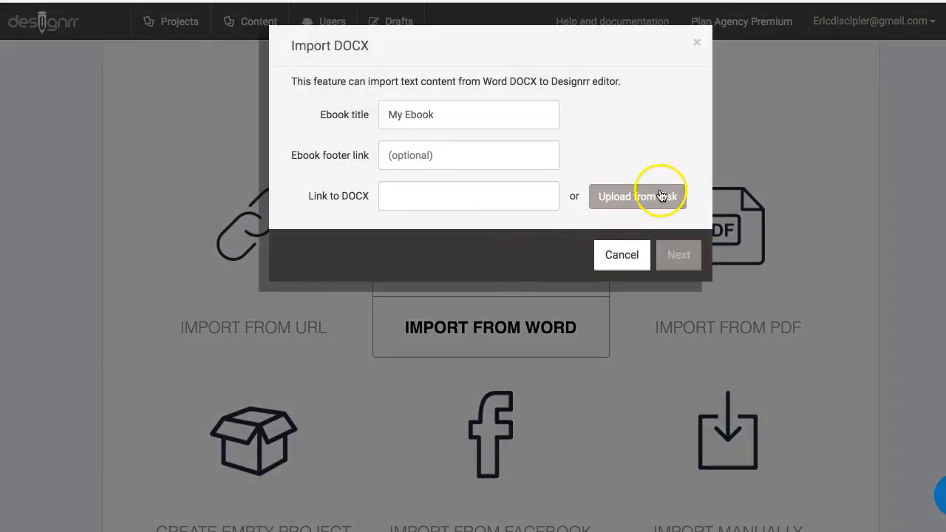
left_click(637, 195)
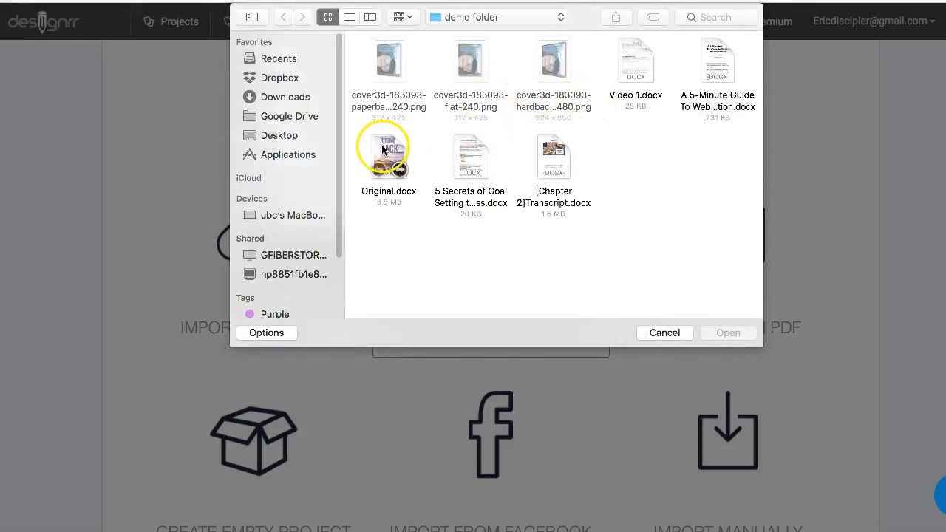
left_click(389, 156)
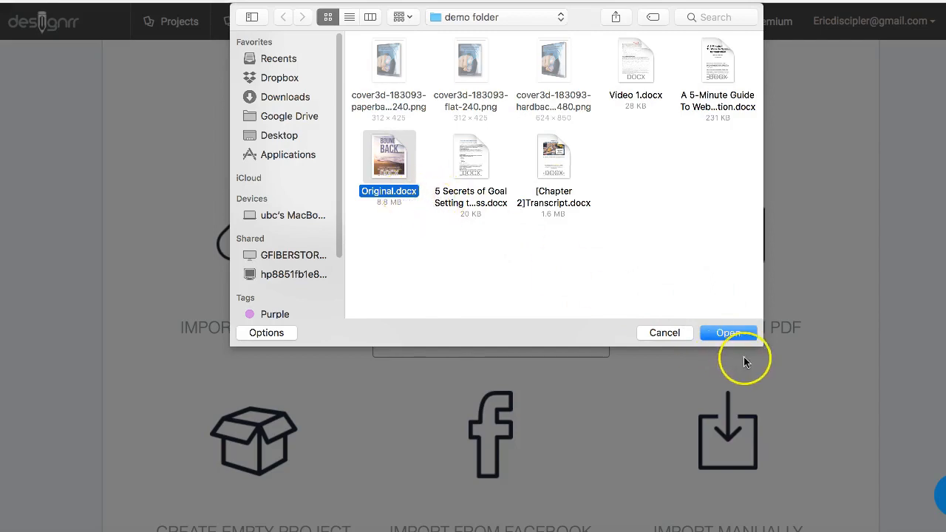
left_click(727, 332)
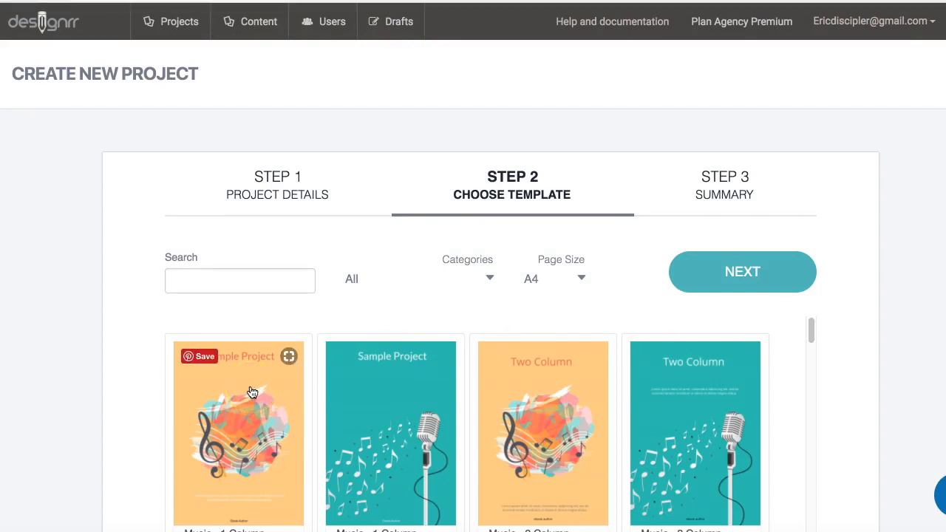
- Choose the orange Sample Project template and save the imported ebook as a draft
left_click(238, 431)
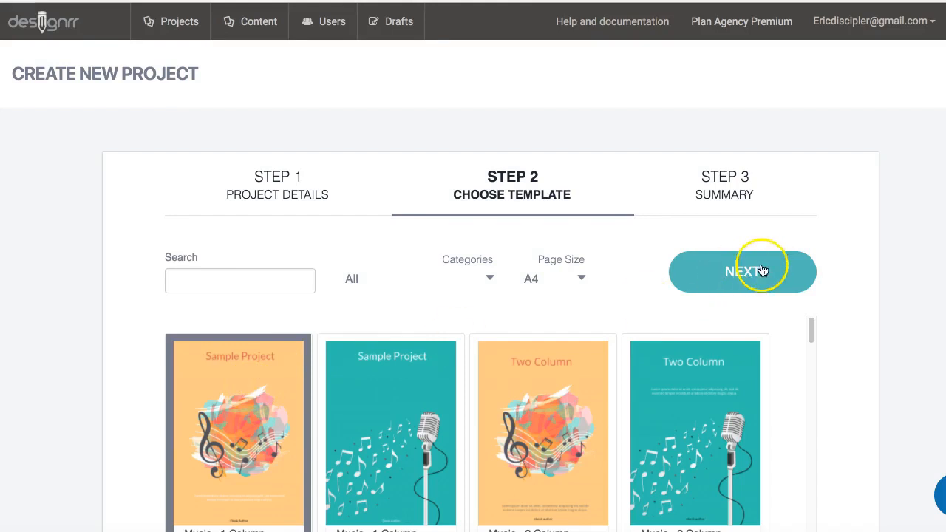
left_click(741, 272)
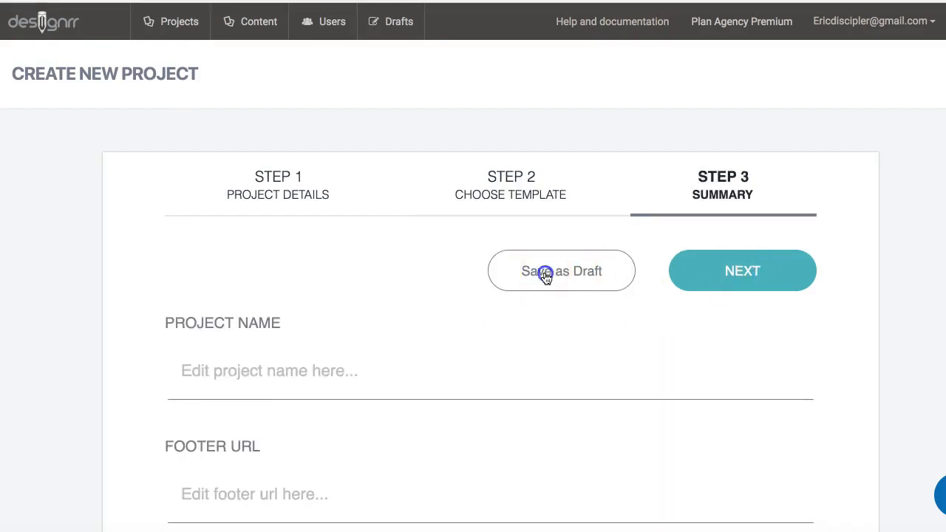
left_click(562, 270)
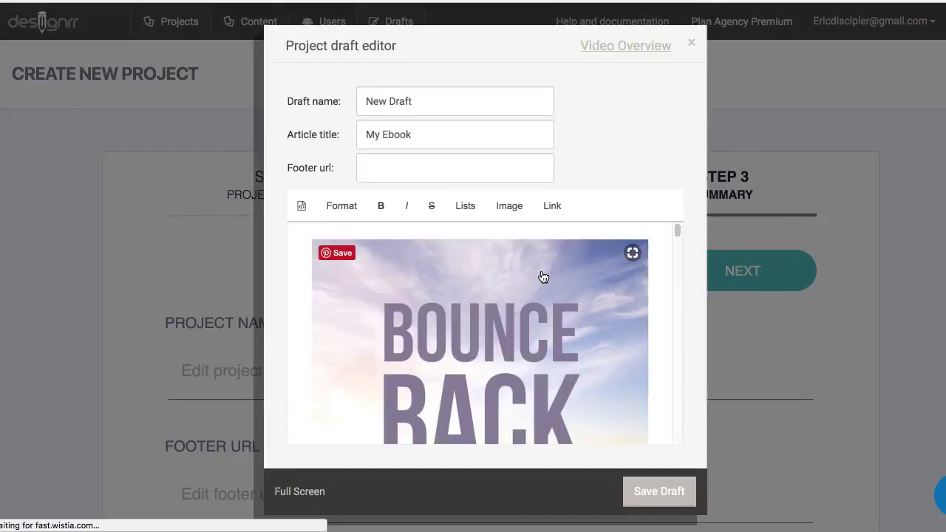
left_click(658, 491)
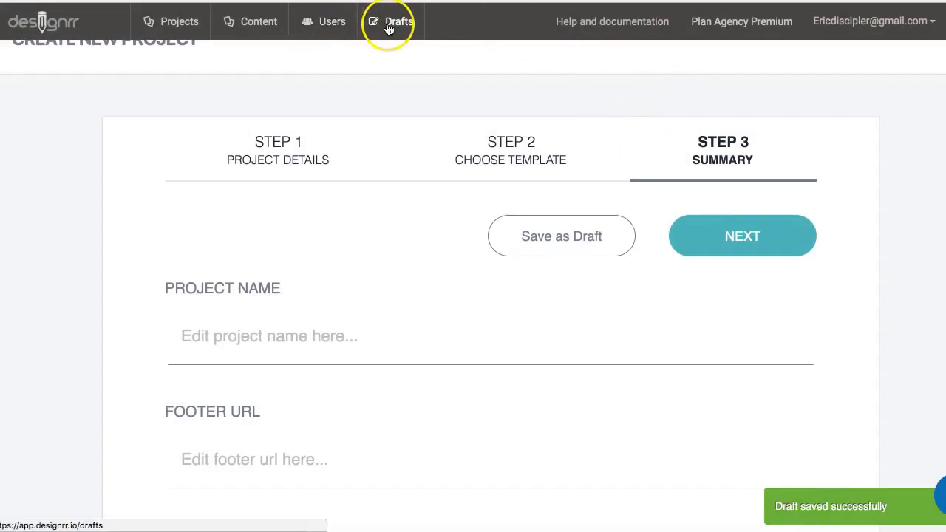
- Show the drafts list with the newly saved New Draft at the top
left_click(390, 20)
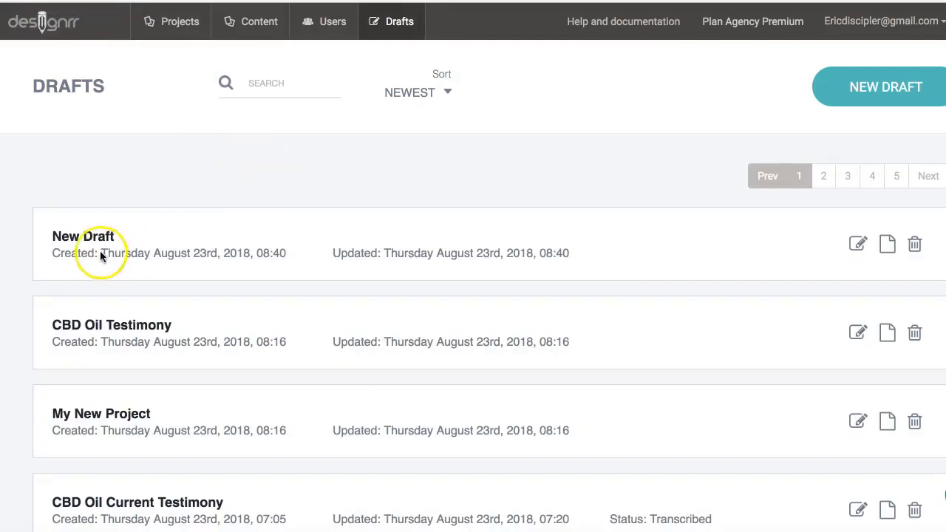
mouse_move(857, 244)
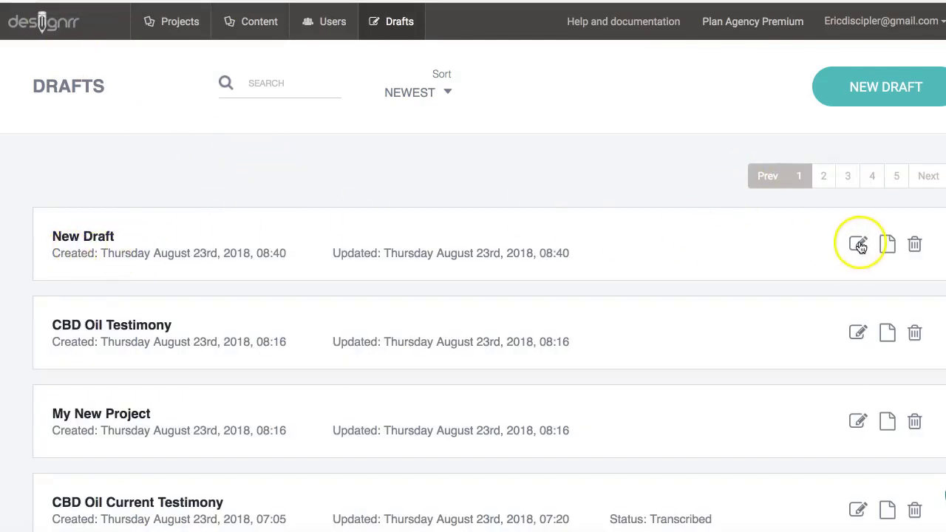
- Edit New Draft and replace the author-bio name placeholders with 'Eric Mulford'
left_click(857, 244)
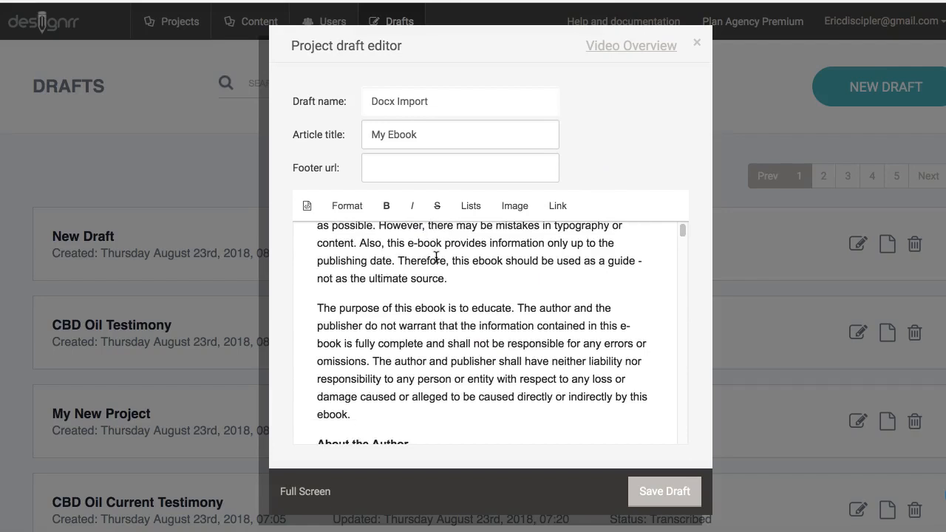
scroll("down", 3)
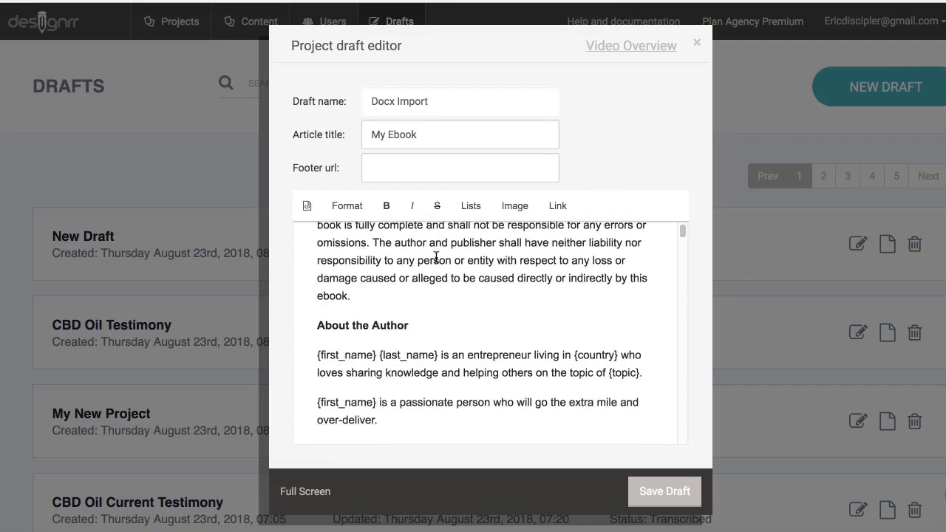
scroll("down", 3)
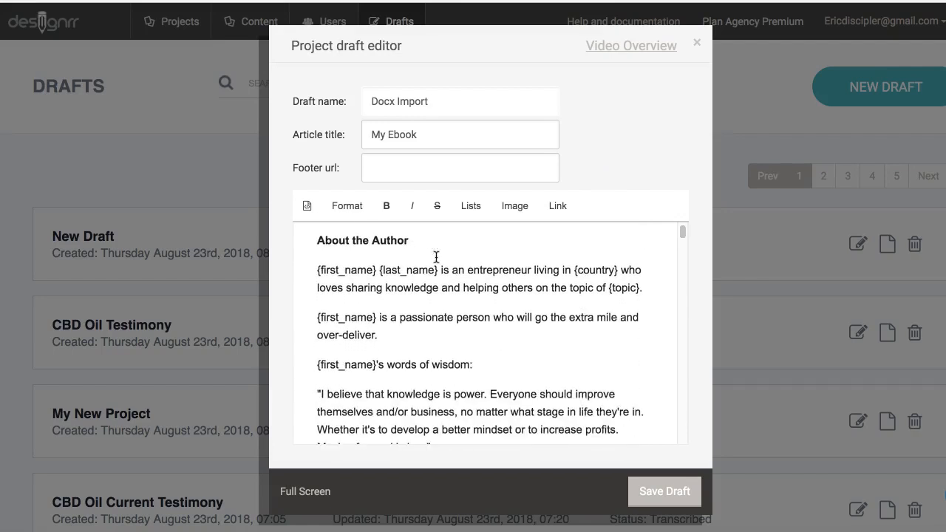
double_click(377, 269)
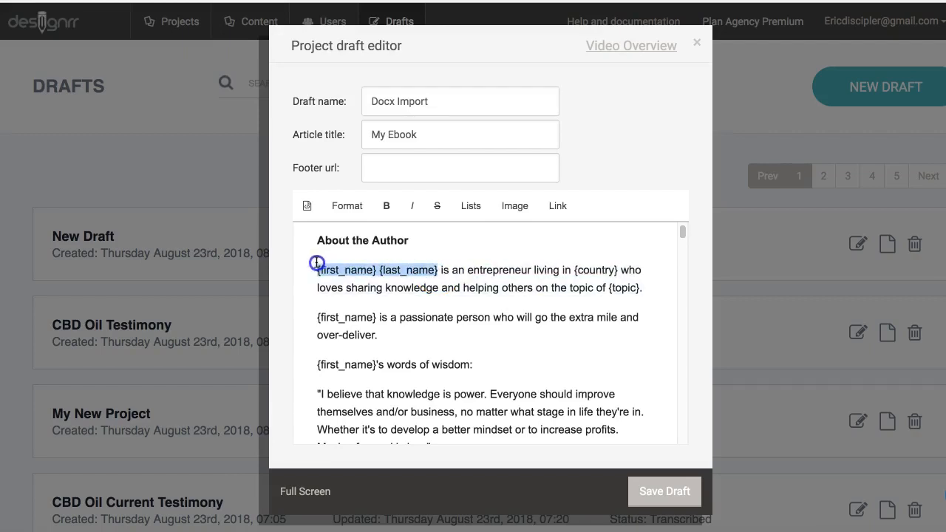
type("Eric")
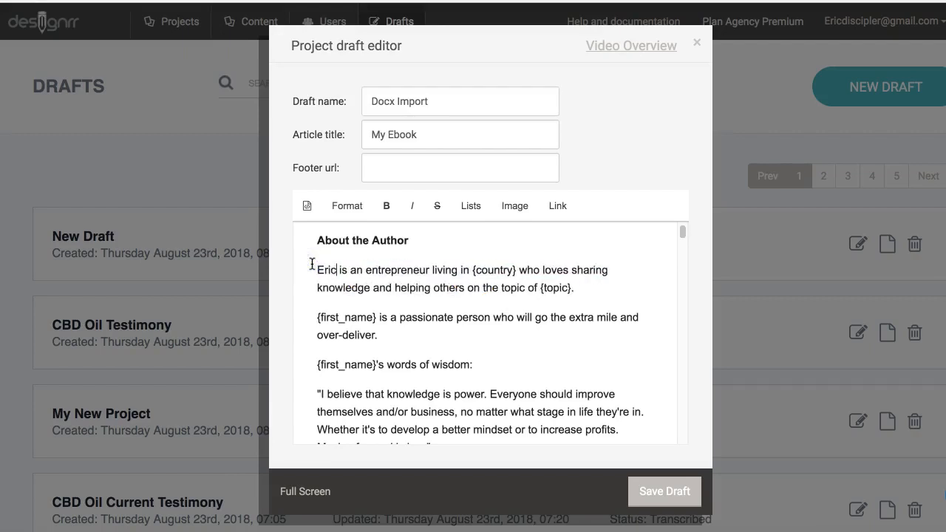
type("Mulford")
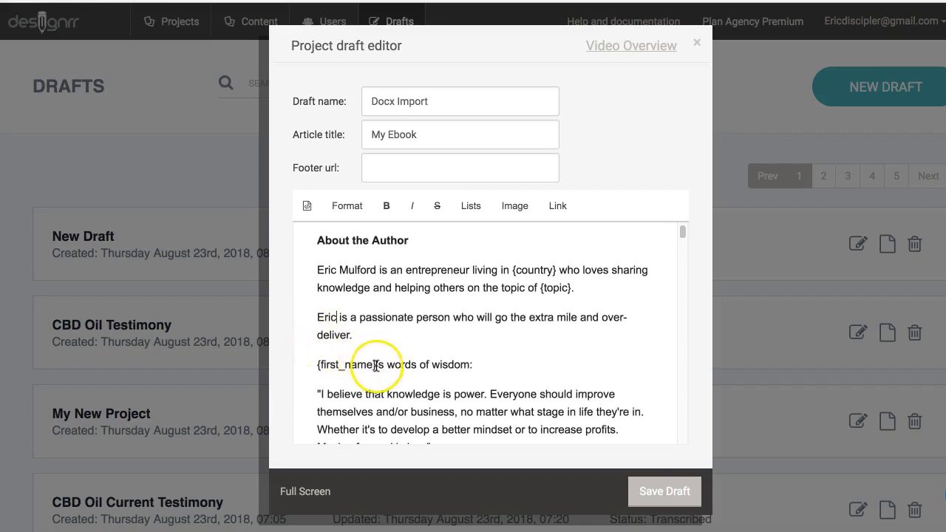
- Replace the first-name placeholder before 'words of wisdom' with 'Eric'
double_click(342, 363)
type("Eric")
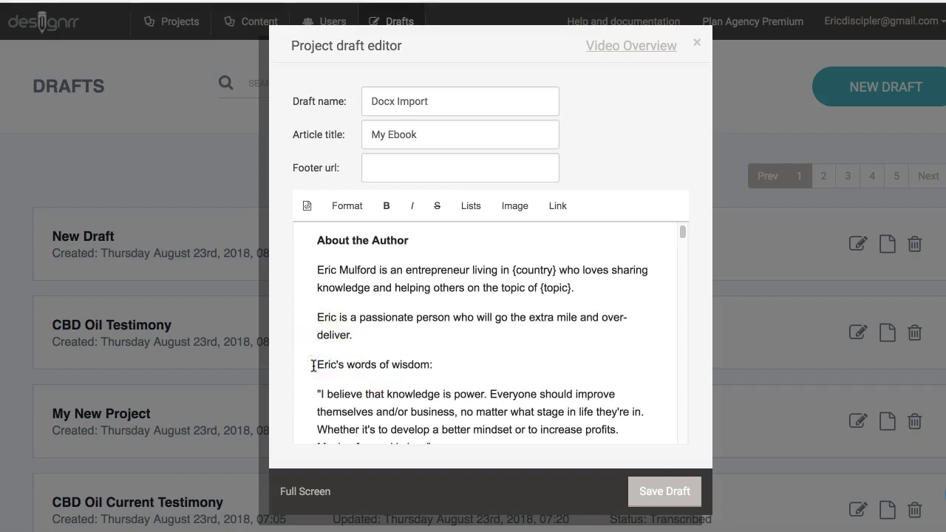
scroll("down", 3)
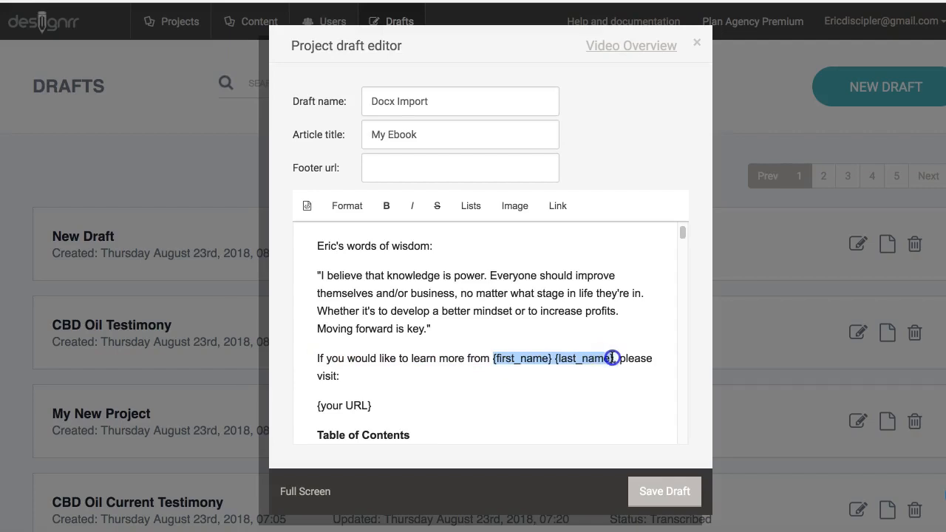
type("Eric Mulford")
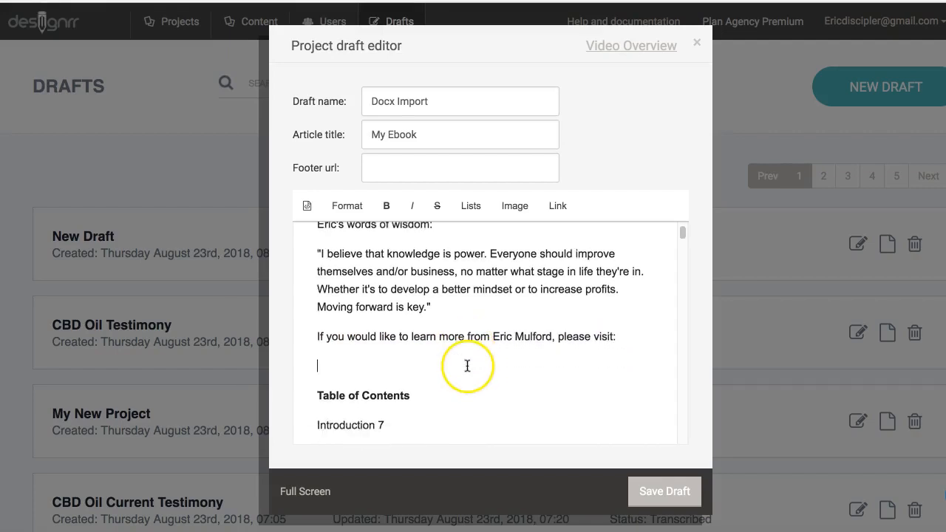
- Select and delete the imported Word table of contents so the ebook opens with the Introduction
scroll("down", 3)
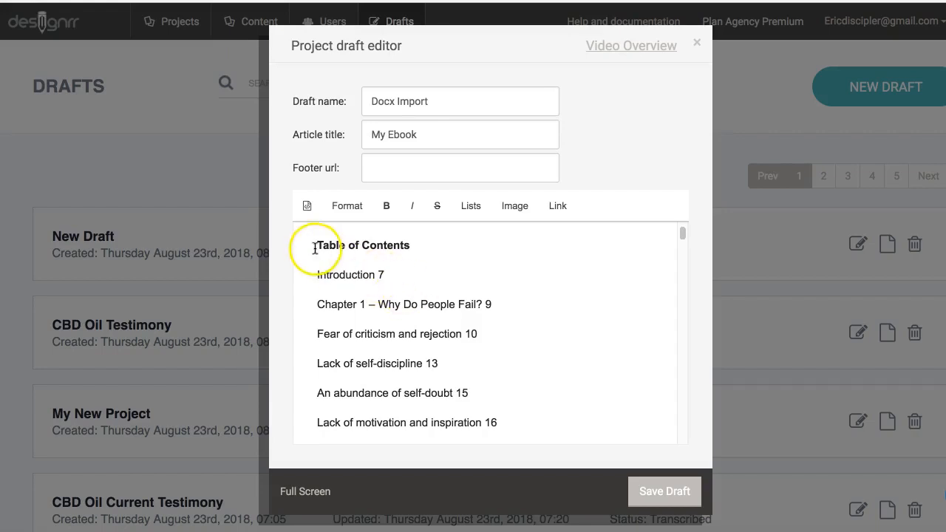
mouse_move(316, 246)
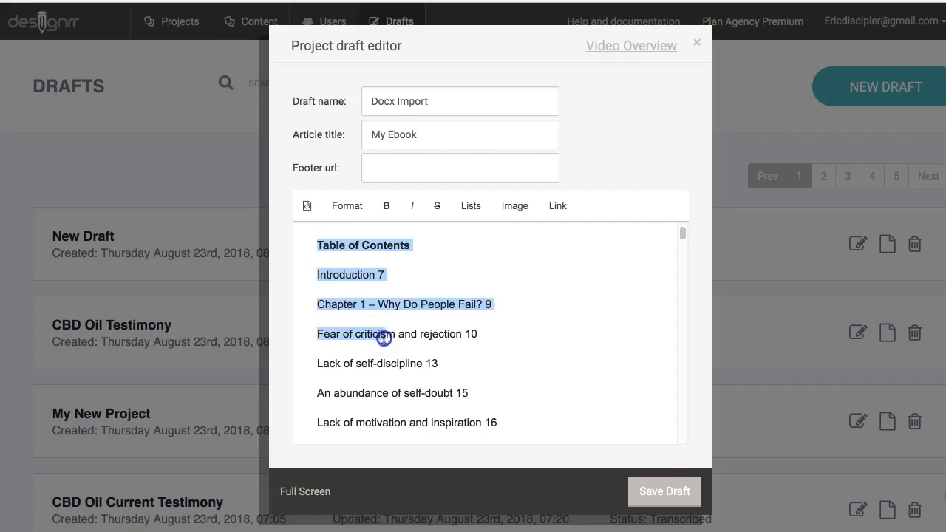
scroll("down", 3)
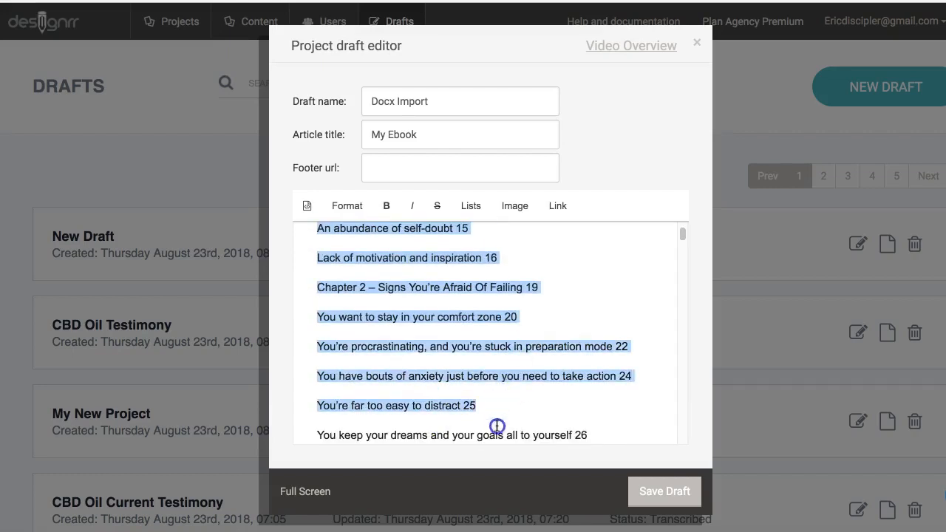
scroll("down", 3)
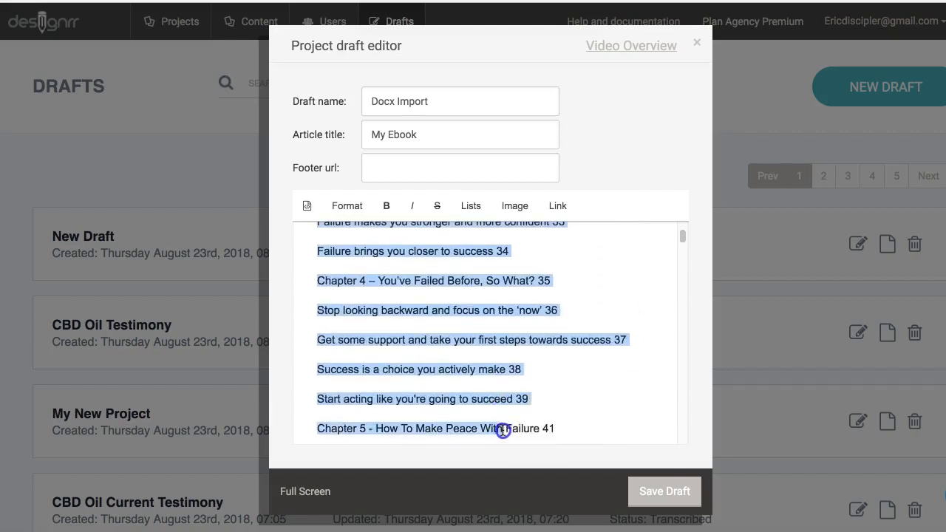
scroll("down", 3)
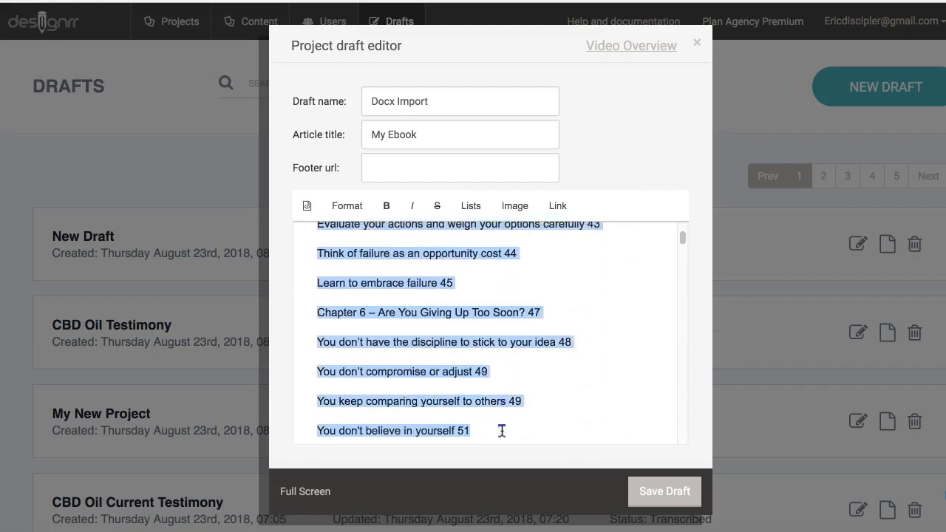
scroll("down", 3)
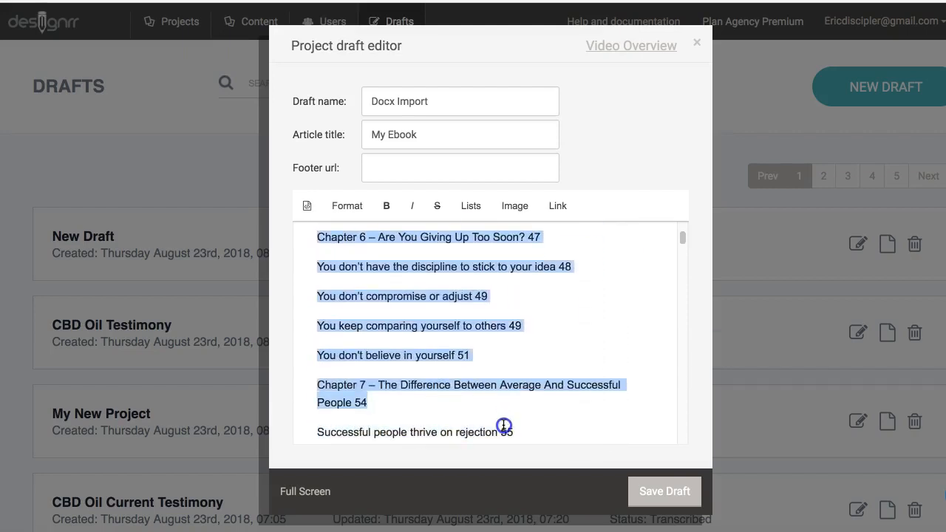
scroll("down", 3)
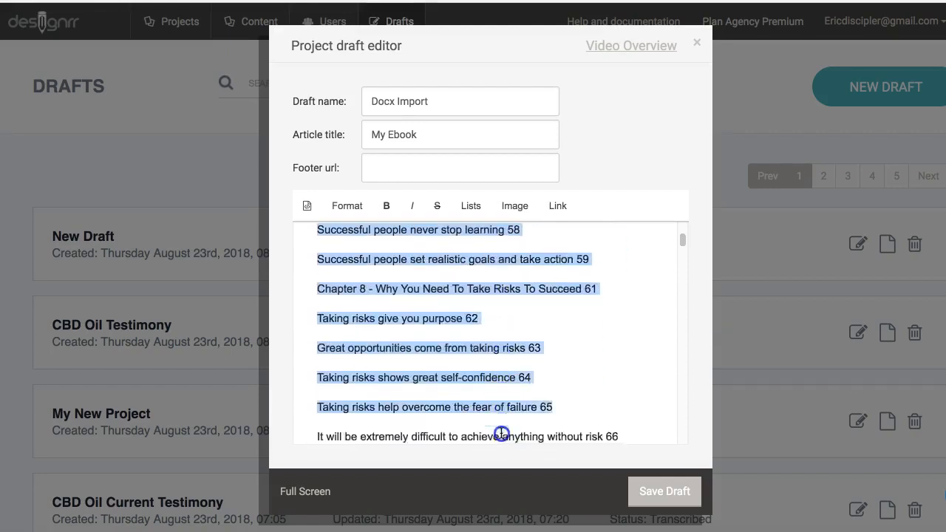
scroll("down", 3)
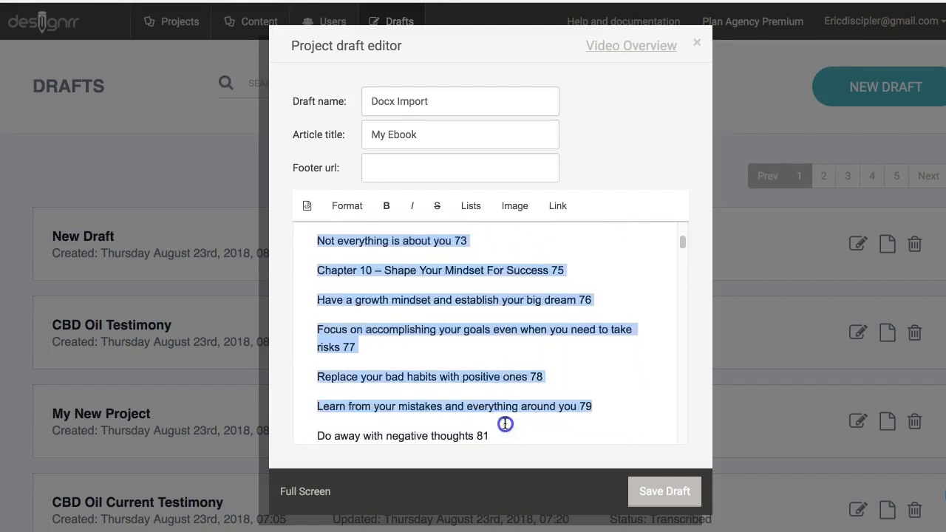
scroll("down", 3)
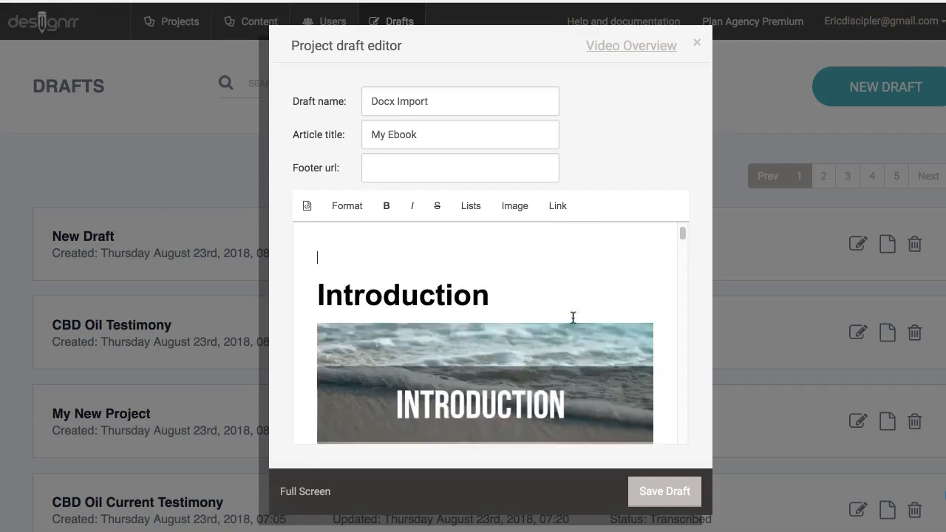
scroll("up", 3)
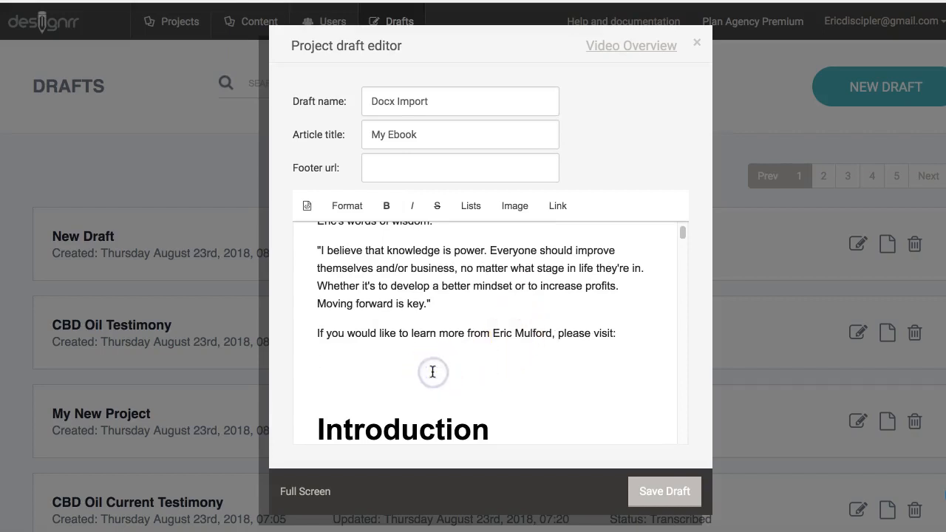
scroll("down", 3)
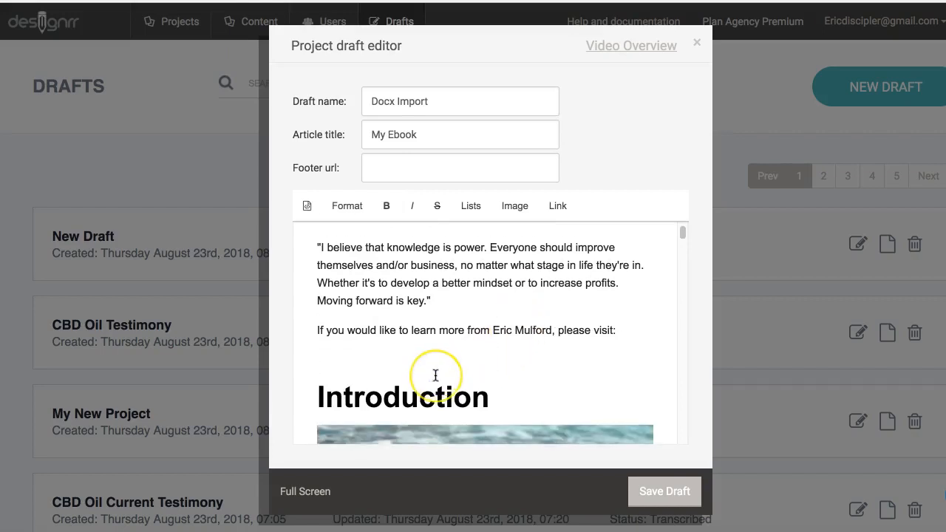
scroll("down", 3)
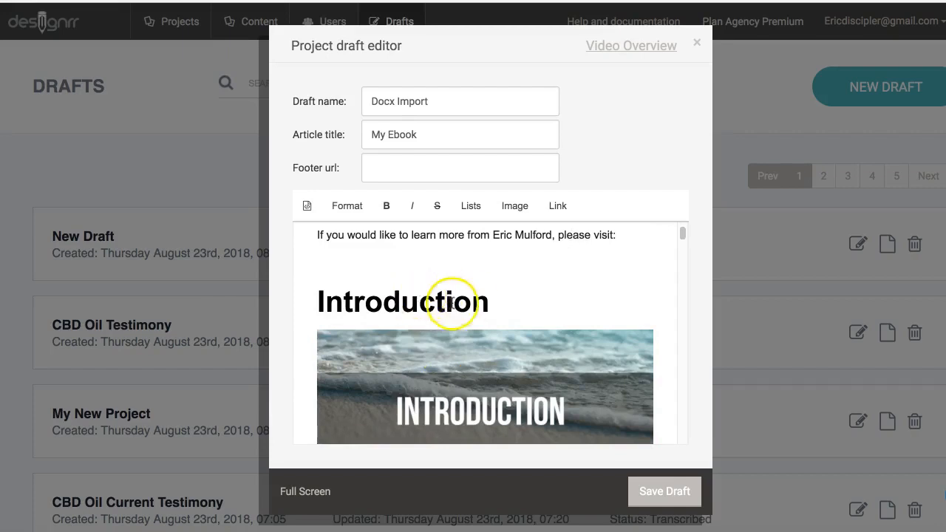
scroll("down", 3)
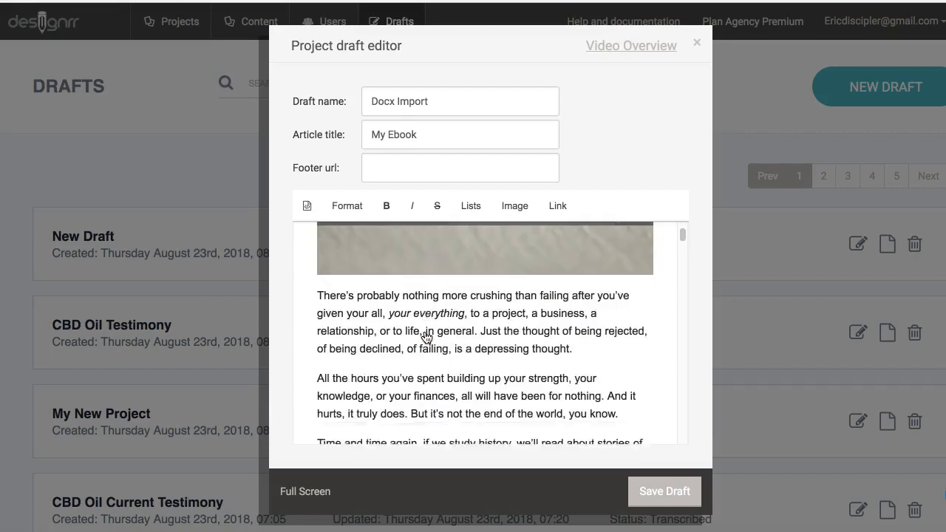
scroll("down", 3)
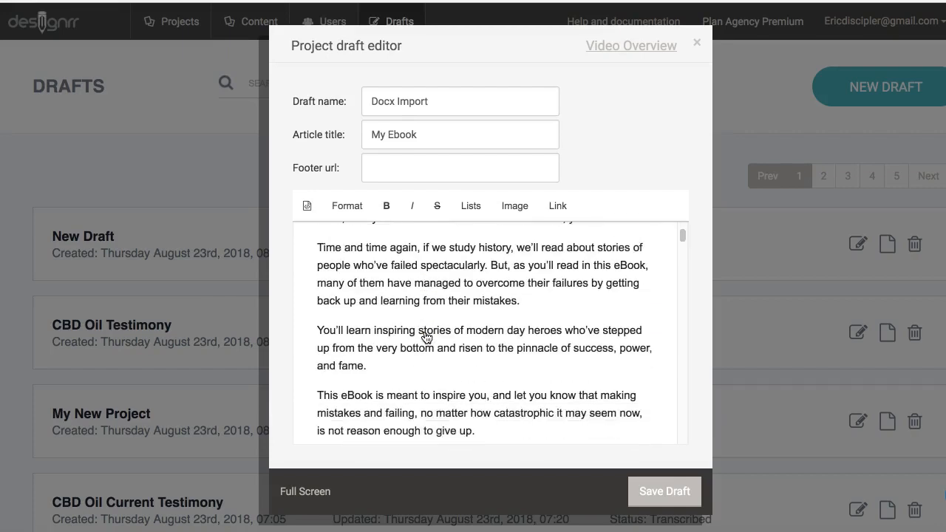
scroll("down", 3)
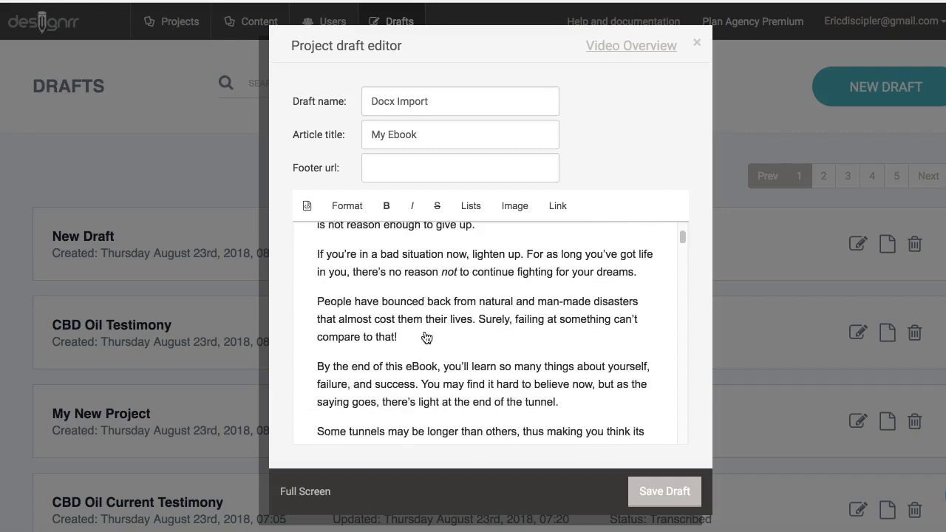
scroll("down", 3)
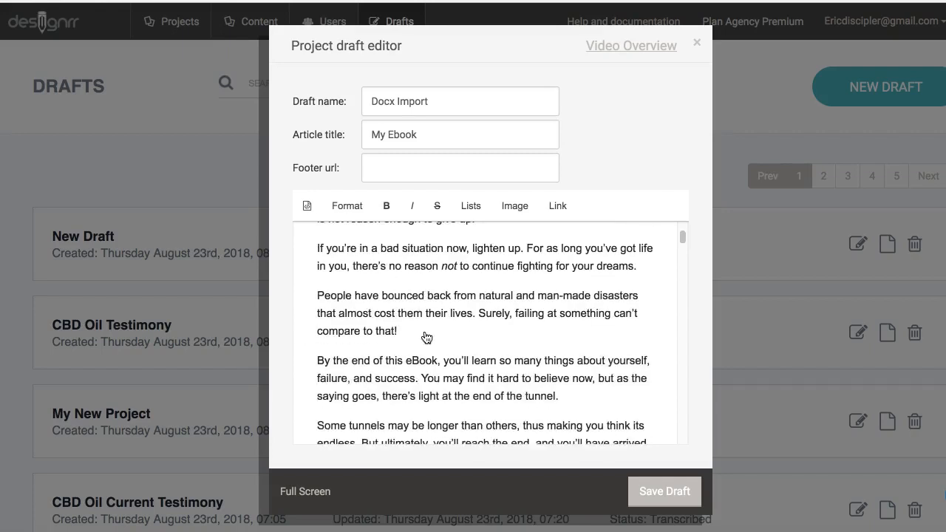
scroll("down", 3)
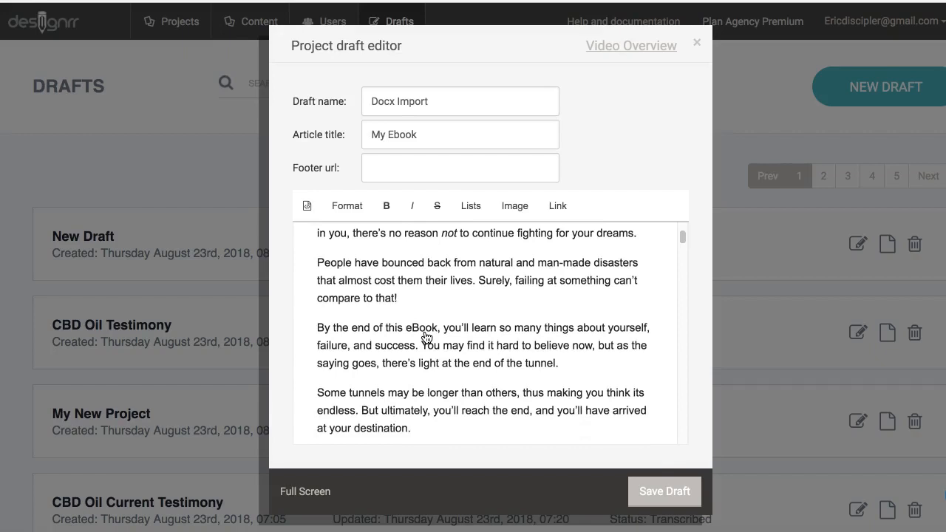
scroll("down", 3)
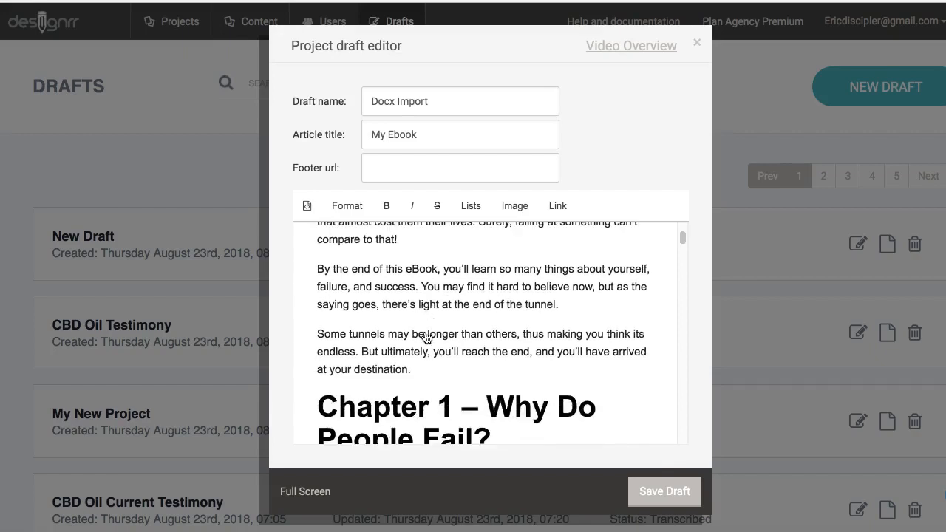
mouse_move(405, 349)
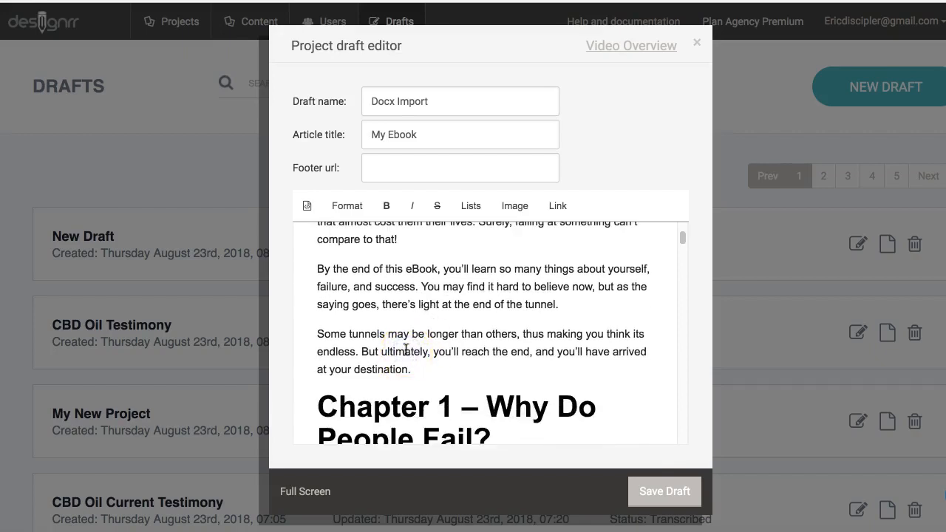
scroll("down", 3)
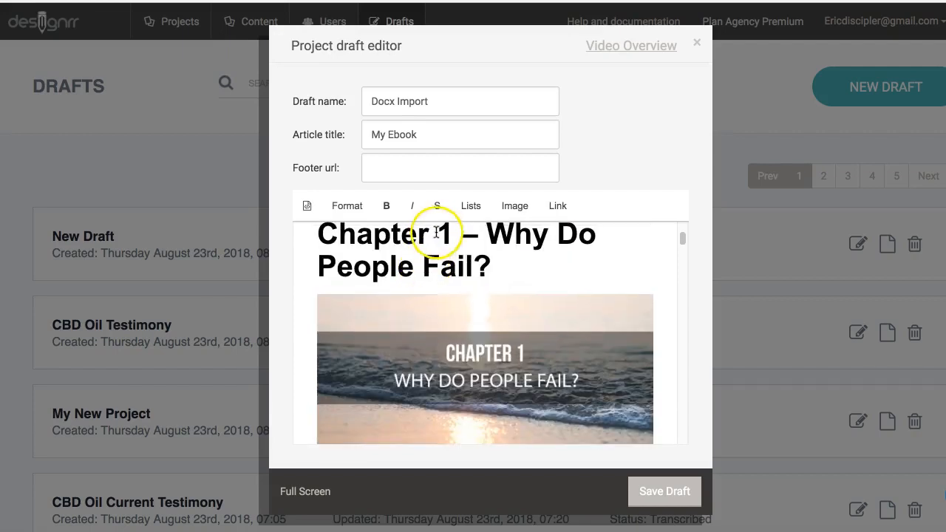
scroll("down", 3)
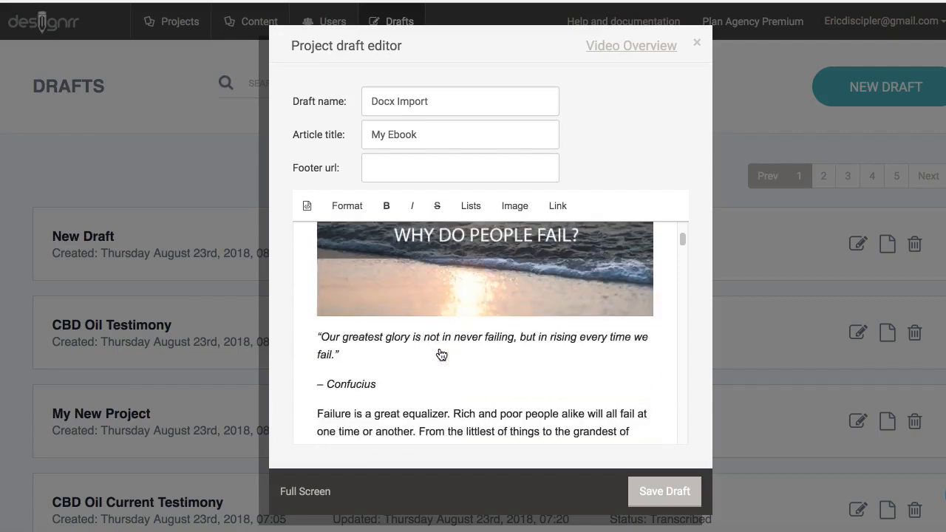
scroll("down", 3)
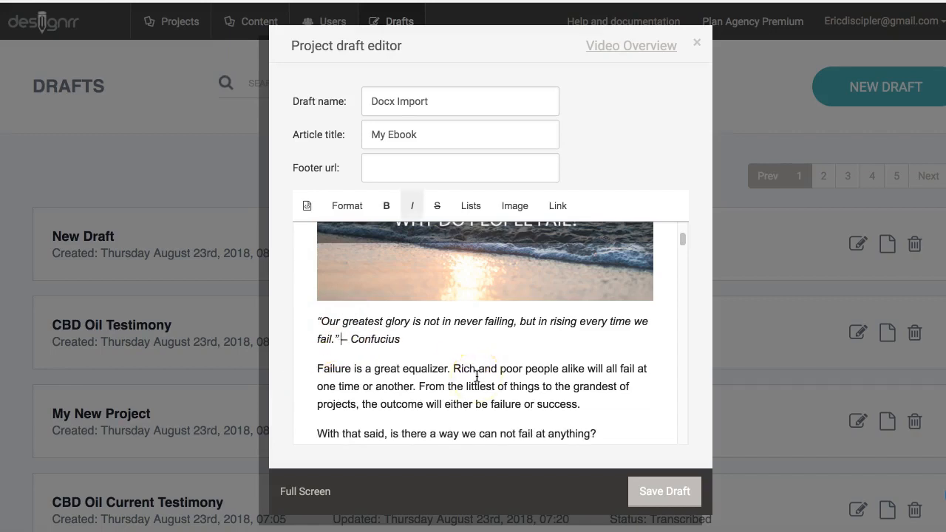
scroll("down", 3)
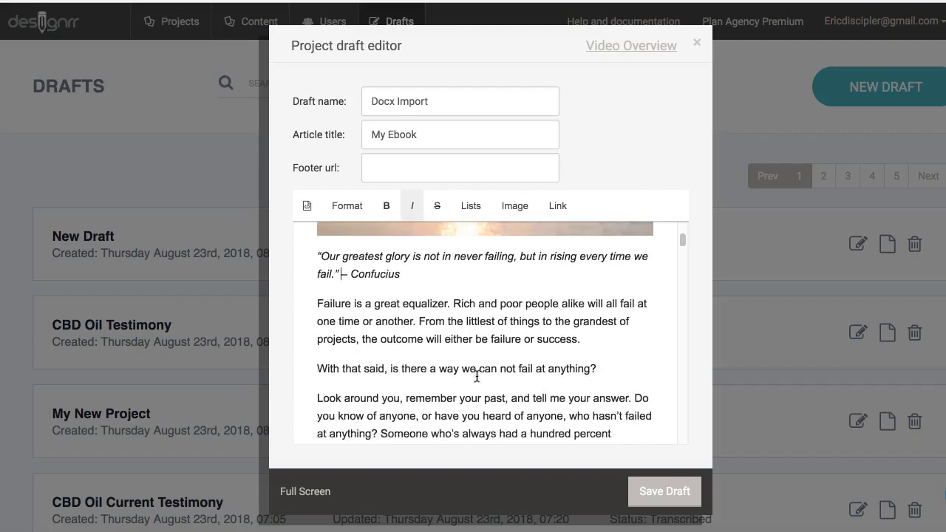
scroll("down", 3)
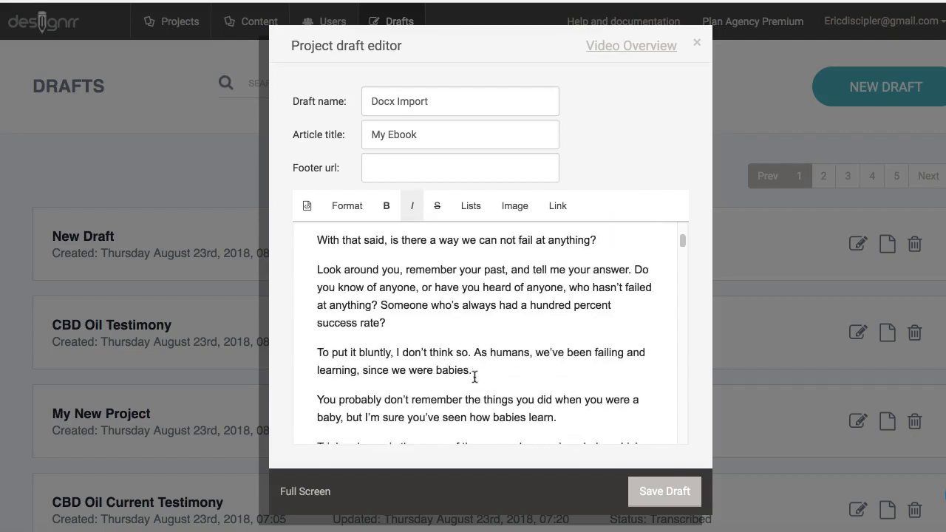
scroll("down", 3)
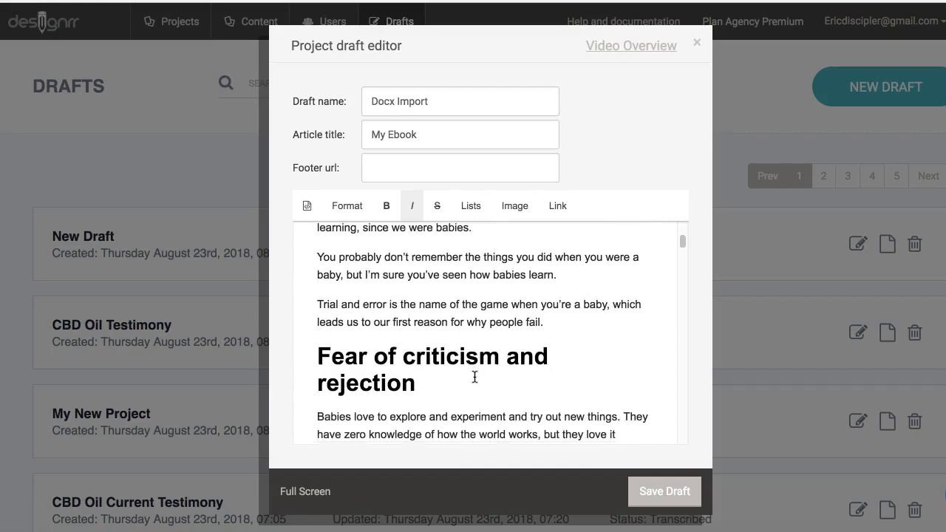
scroll("down", 3)
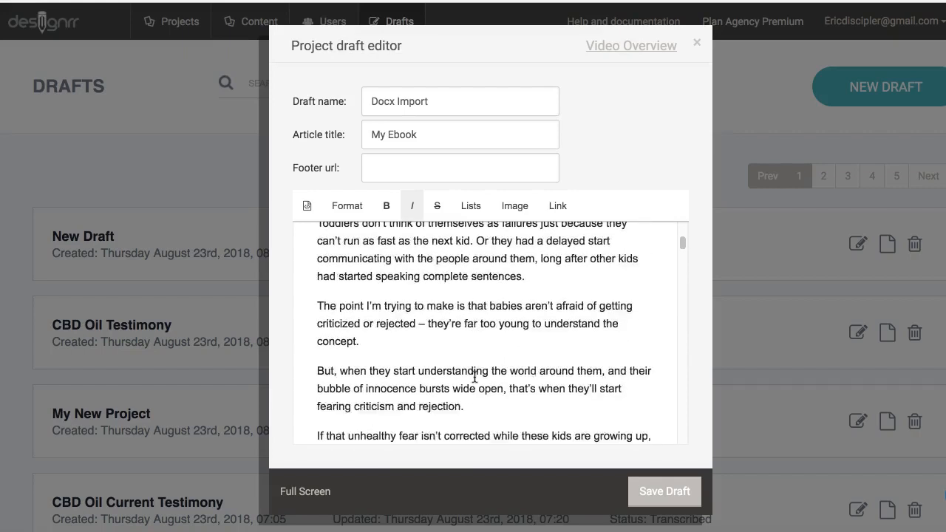
scroll("down", 3)
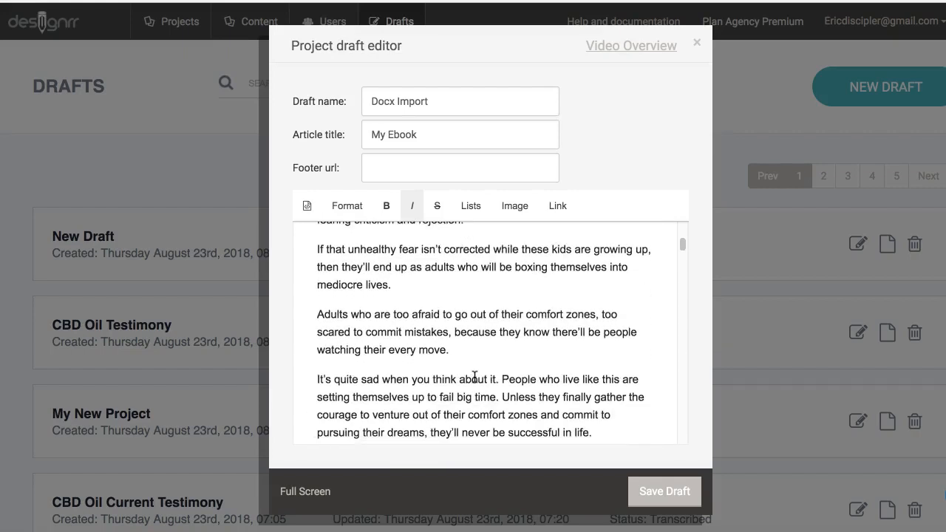
scroll("down", 3)
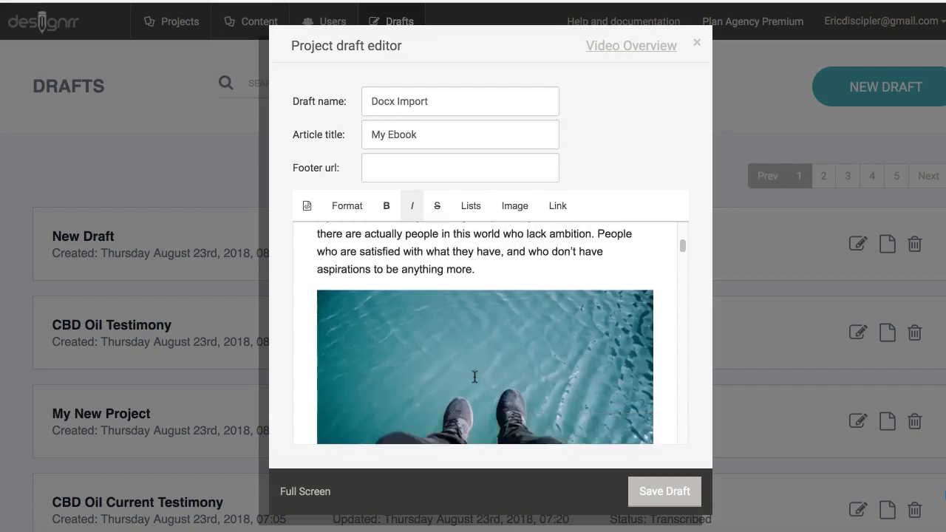
scroll("down", 3)
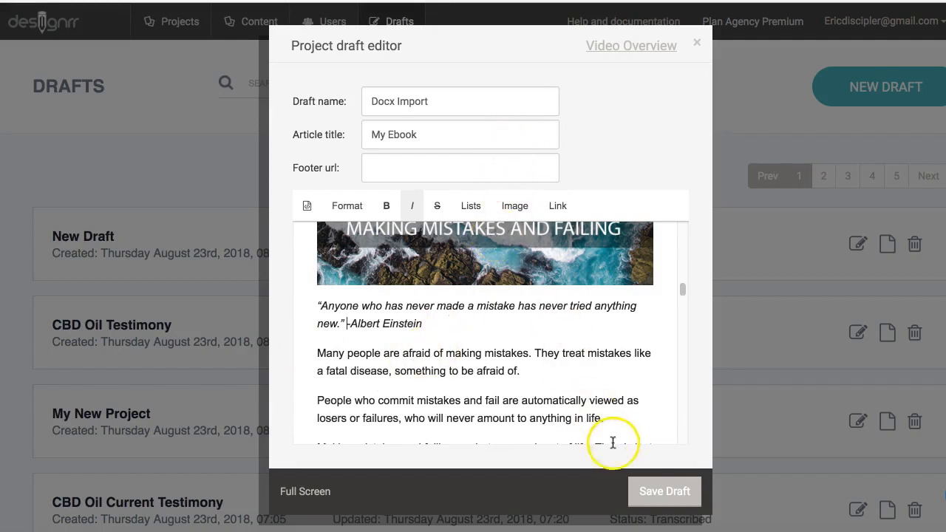
- Save the edited Docx Import draft and start a new ebook project from it
left_click(663, 490)
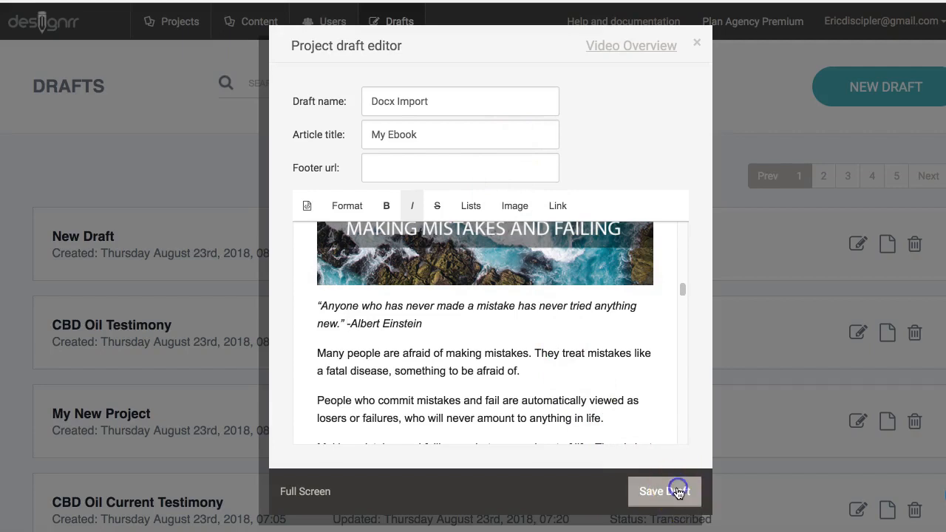
left_click(662, 490)
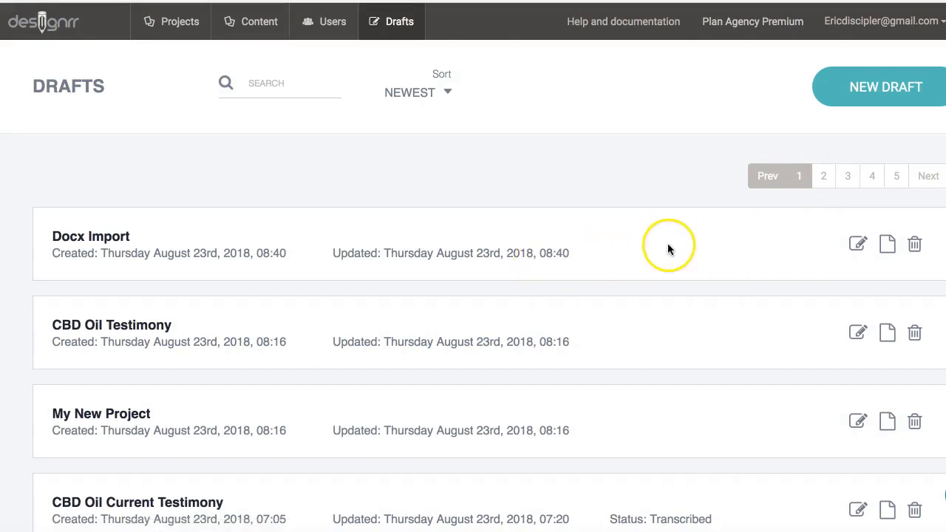
mouse_move(886, 245)
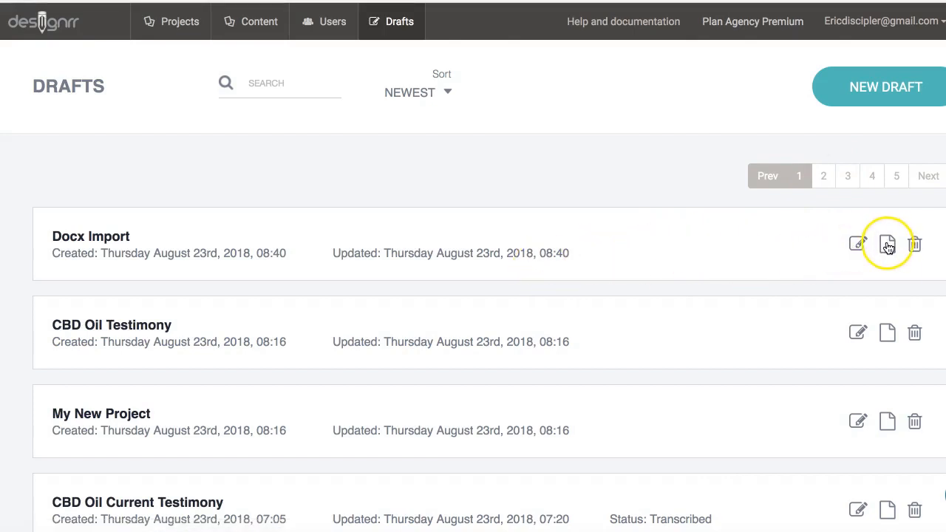
left_click(887, 244)
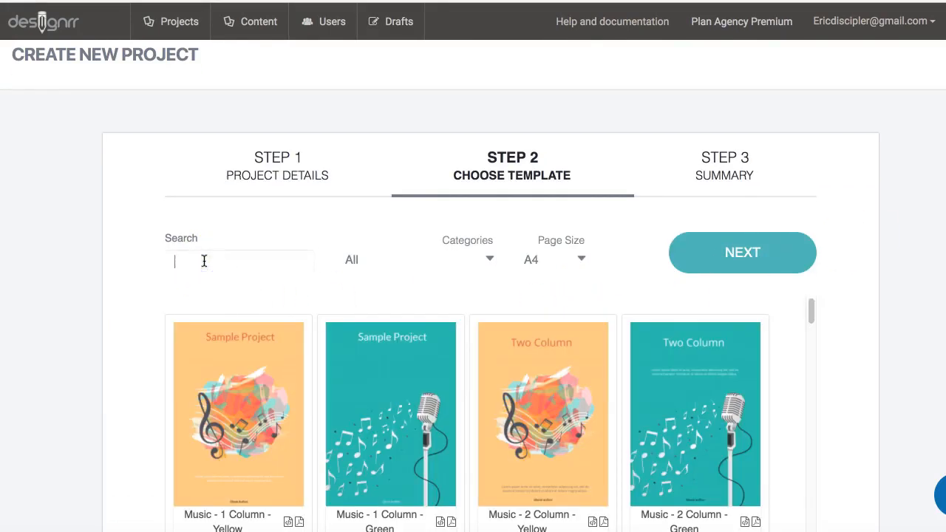
- Search 'sy' to apply the Sydney template and build the project named 'Docx'
type("sy")
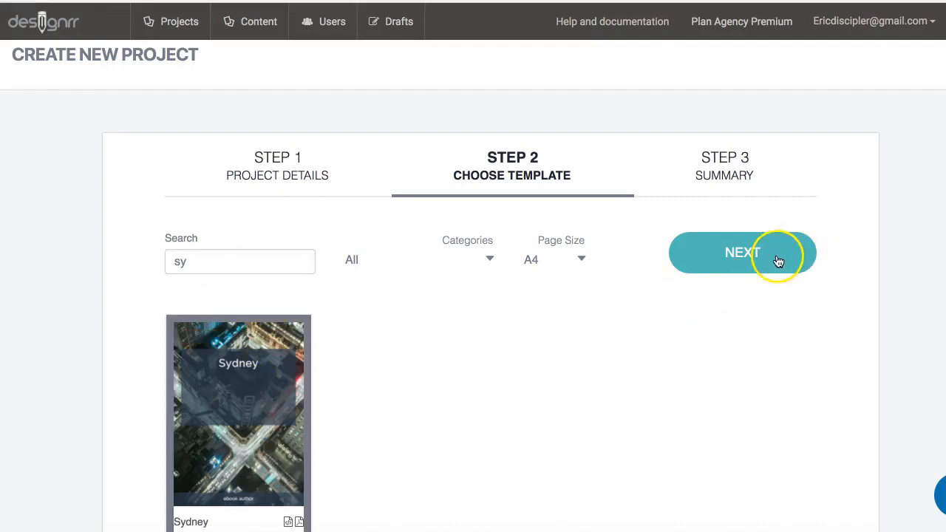
left_click(742, 251)
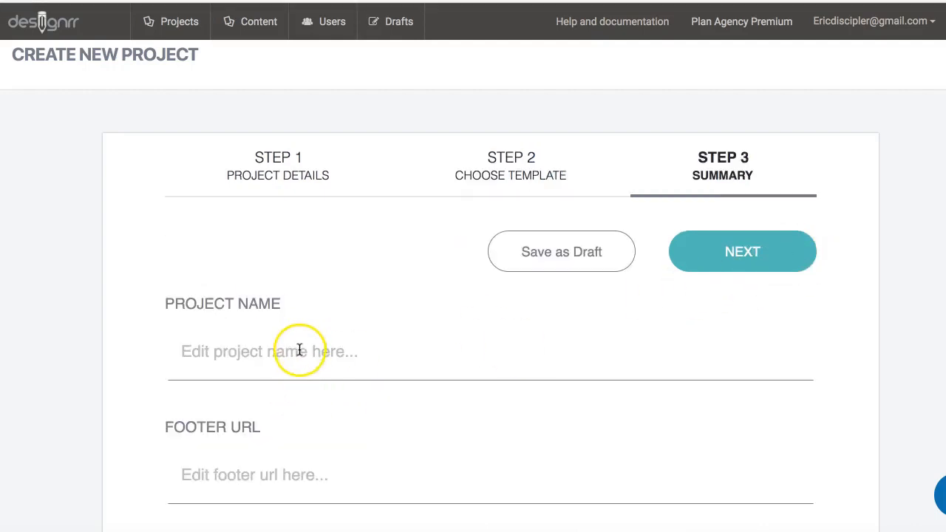
type("Docx")
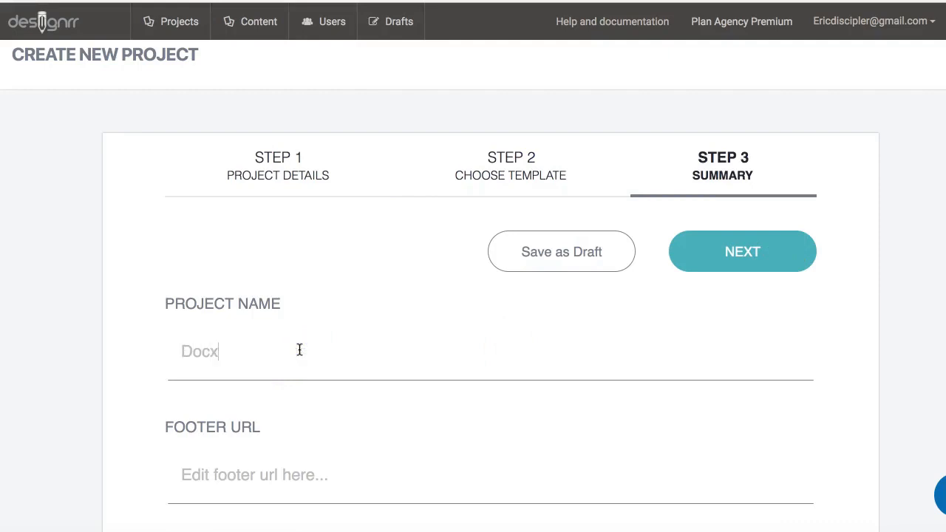
left_click(741, 251)
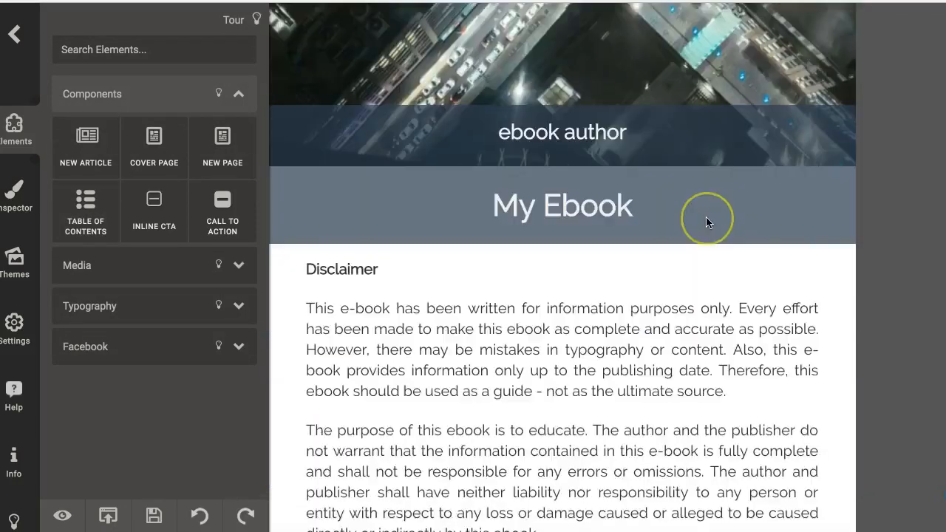
- Scroll through the generated My Ebook pages to review the cover, disclaimer and chapters
scroll("down", 3)
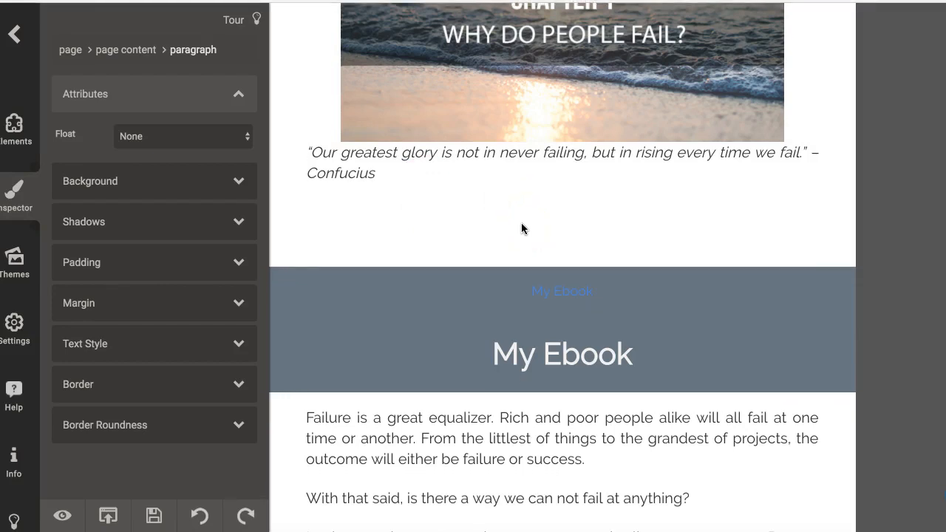
scroll("down", 3)
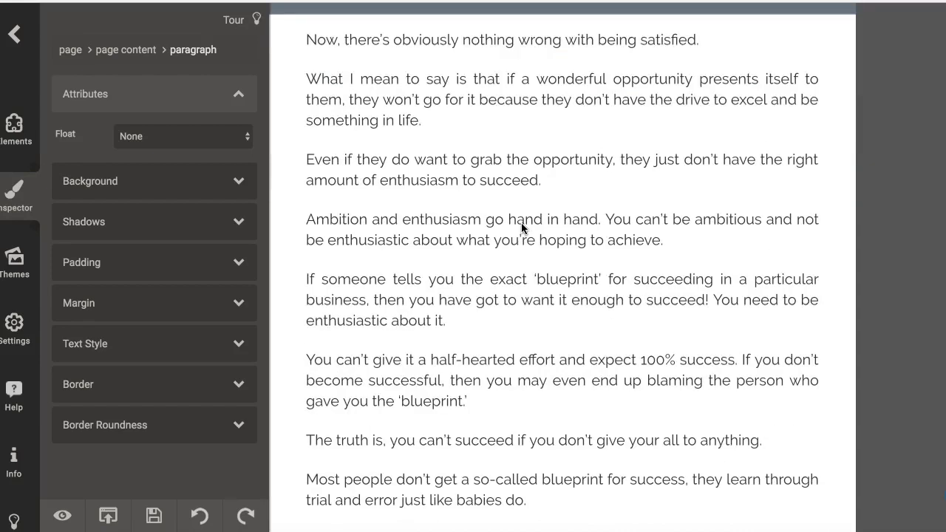
scroll("down", 3)
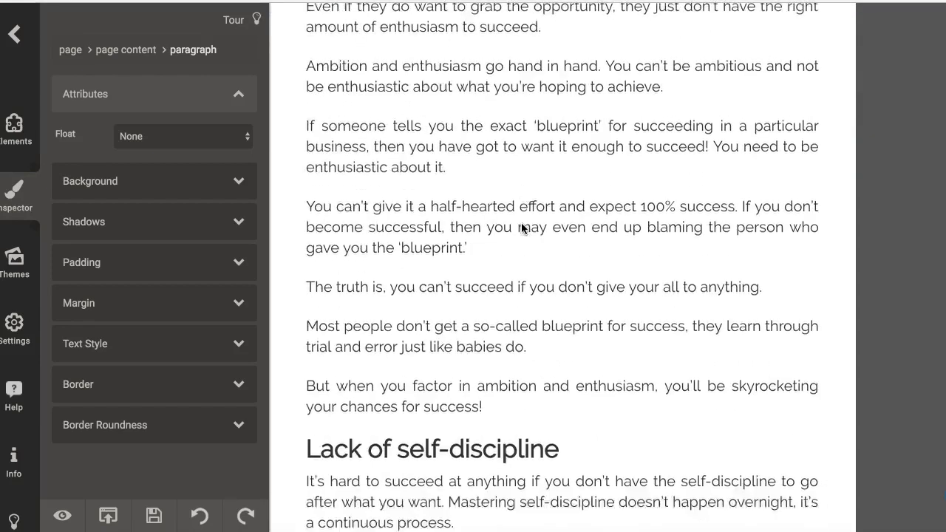
scroll("down", 3)
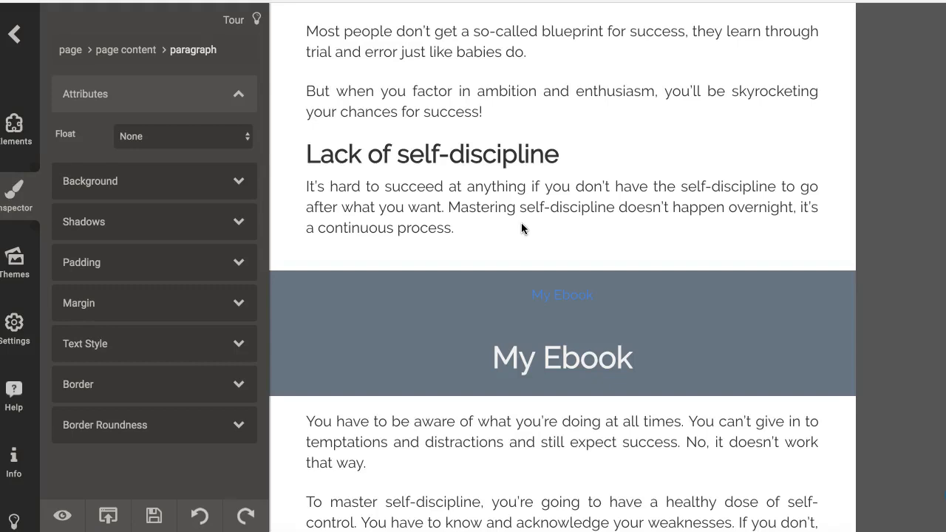
scroll("up", 3)
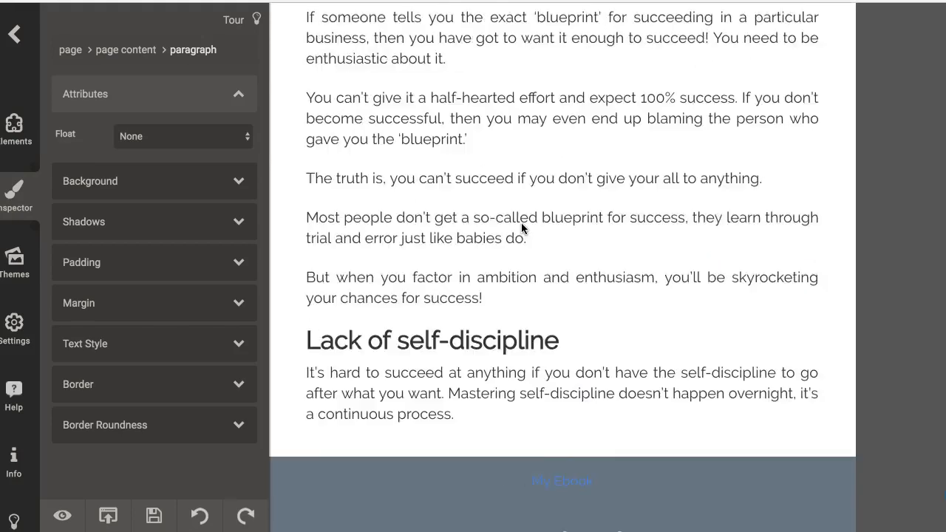
scroll("down", 3)
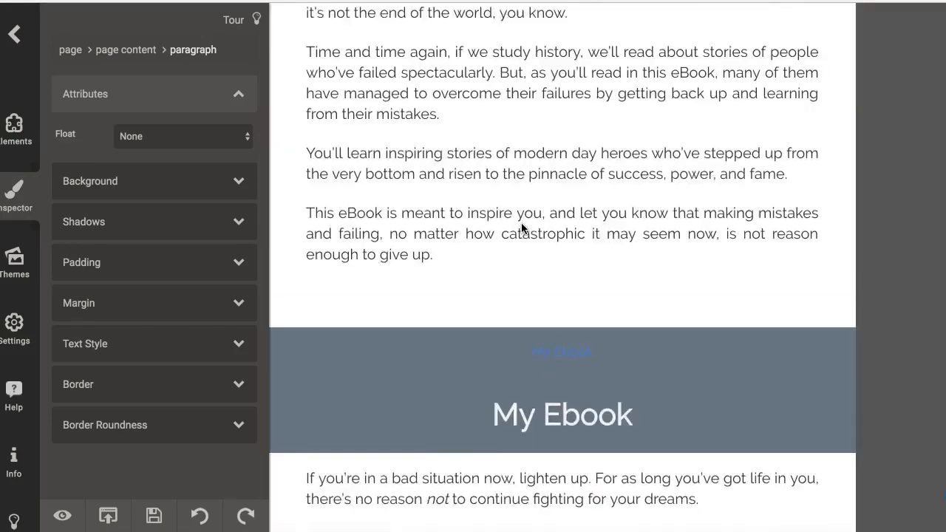
scroll("down", 3)
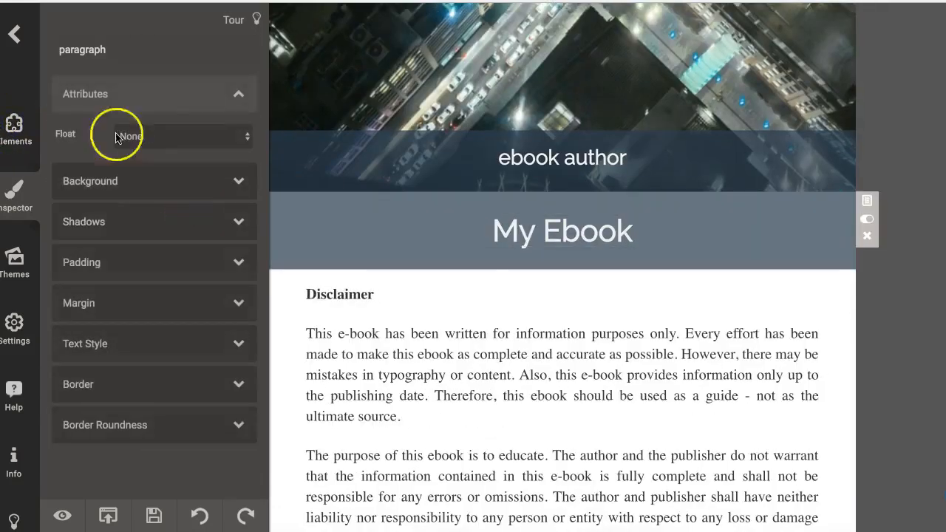
- Insert a Table of Contents component using nested format 3 with chapters and indented sub-sections
left_click(17, 130)
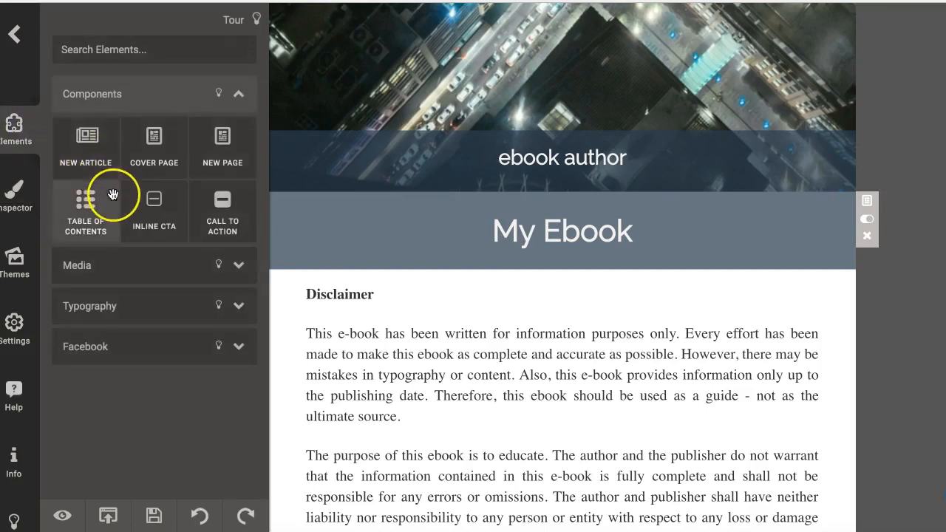
left_click(86, 210)
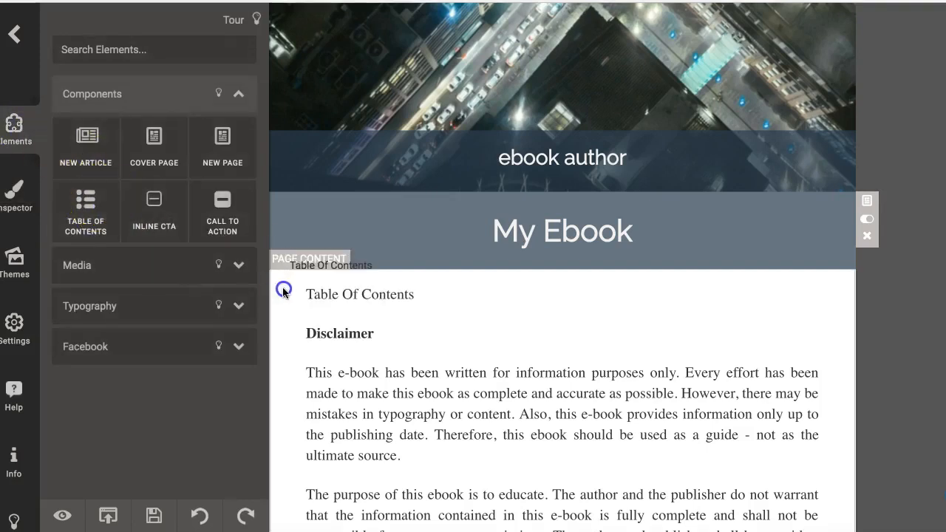
left_click(85, 210)
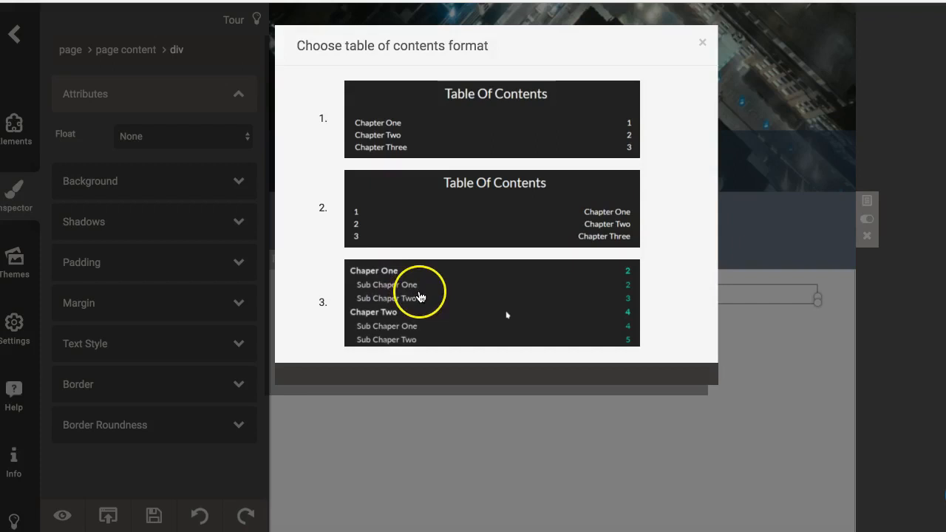
left_click(490, 303)
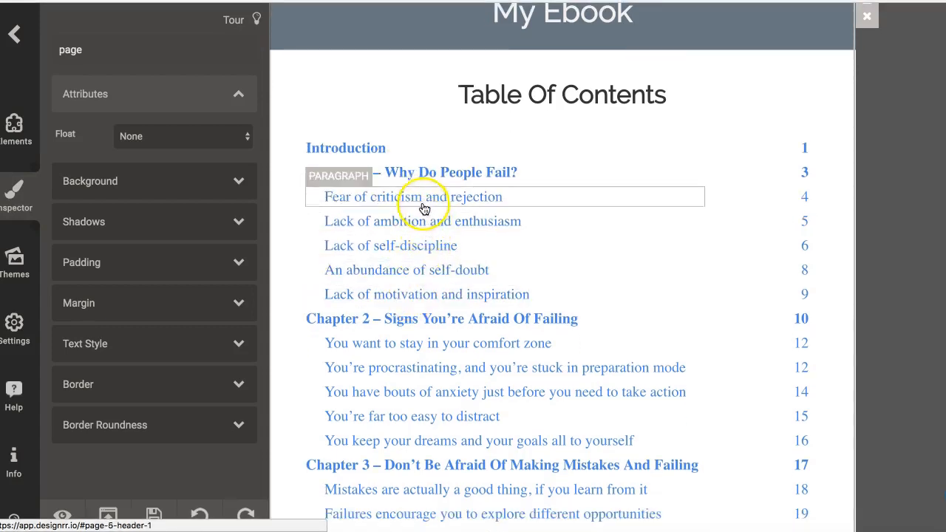
scroll("down", 3)
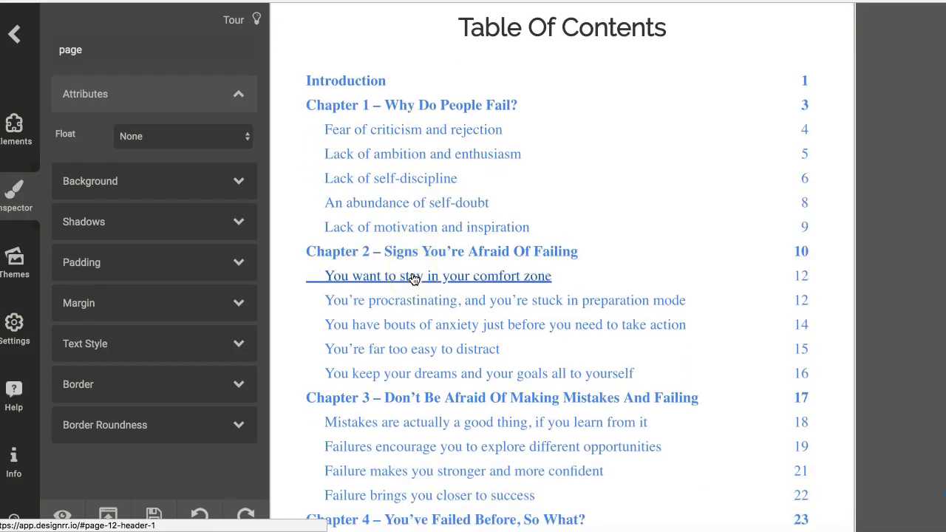
scroll("down", 3)
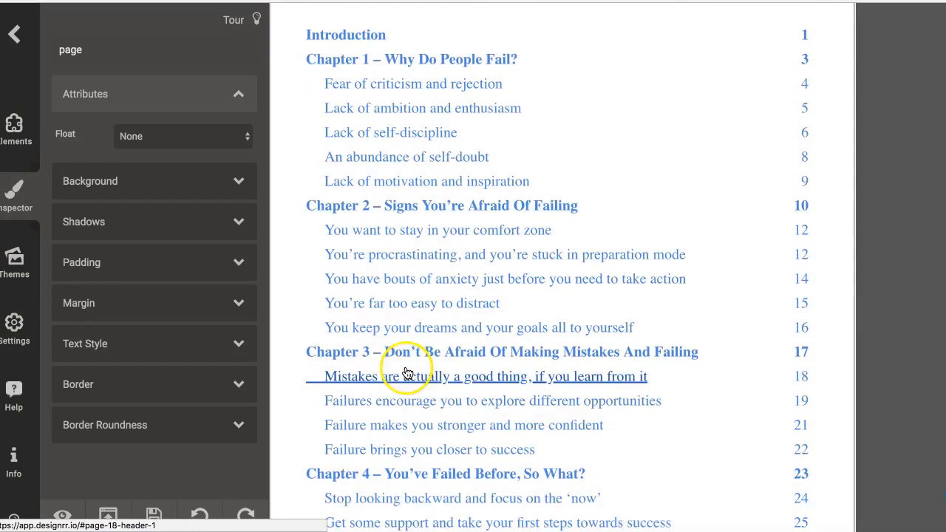
scroll("down", 3)
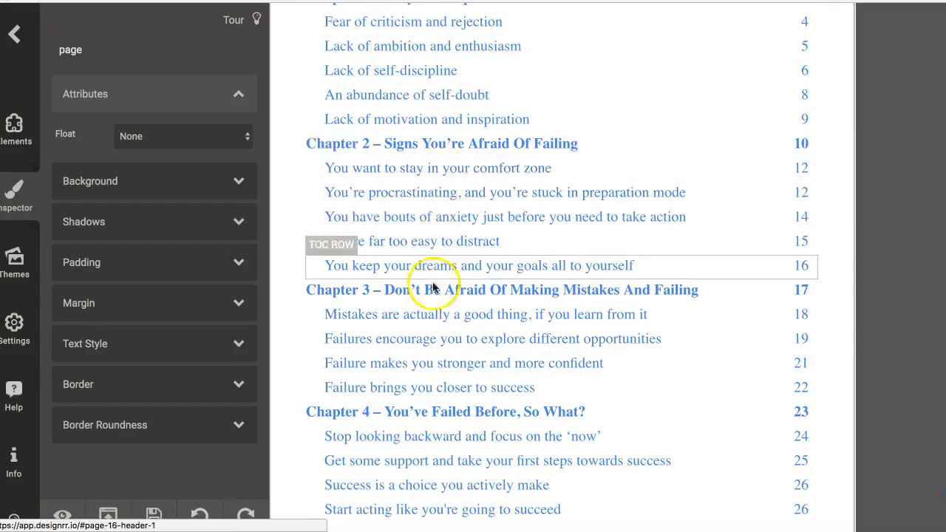